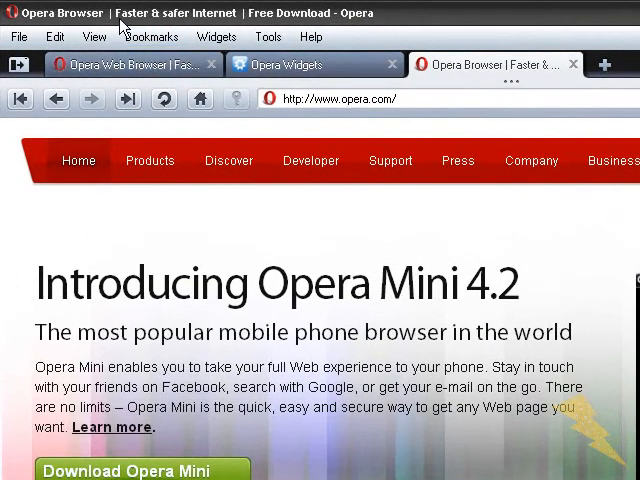
{"action": "mouse_move", "coordinate": [22, 40]}
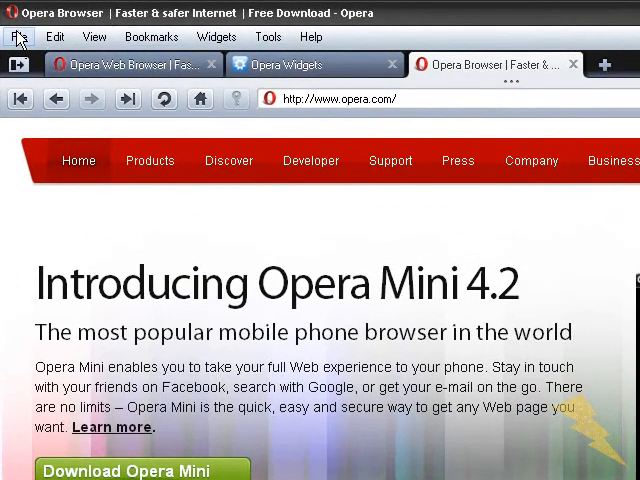
Step: Look through the File, Edit and View menus in turn
{"action": "left_click", "coordinate": [18, 37]}
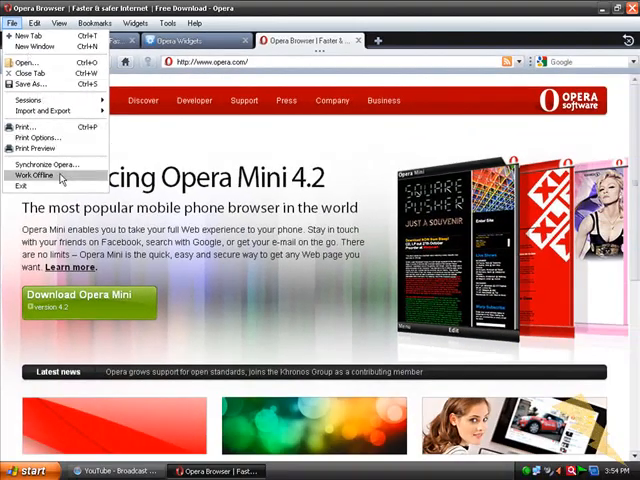
{"action": "left_click", "coordinate": [42, 29]}
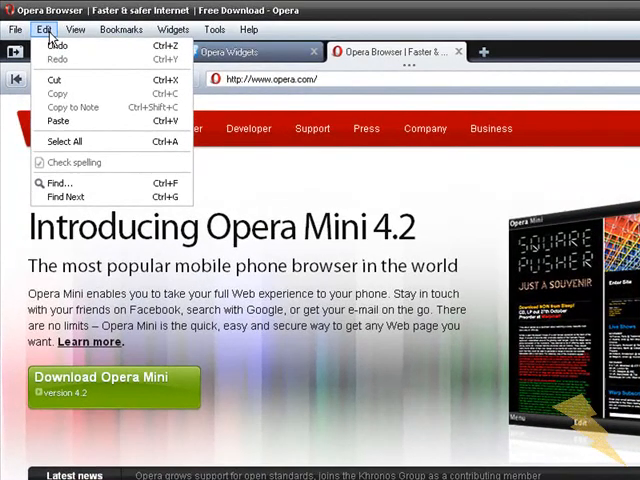
{"action": "mouse_move", "coordinate": [70, 50]}
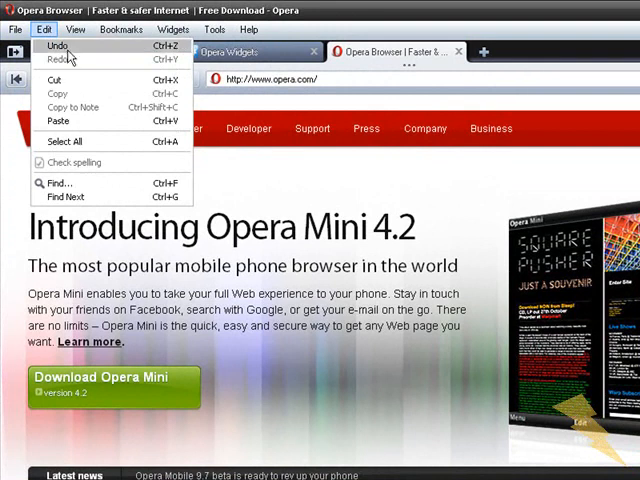
{"action": "left_click", "coordinate": [78, 29]}
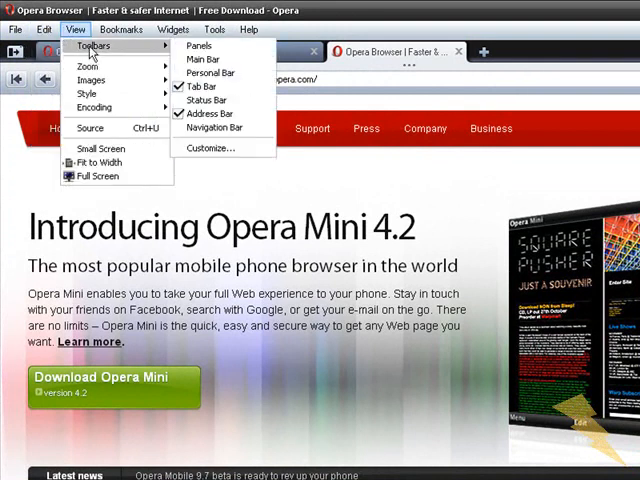
{"action": "mouse_move", "coordinate": [207, 61]}
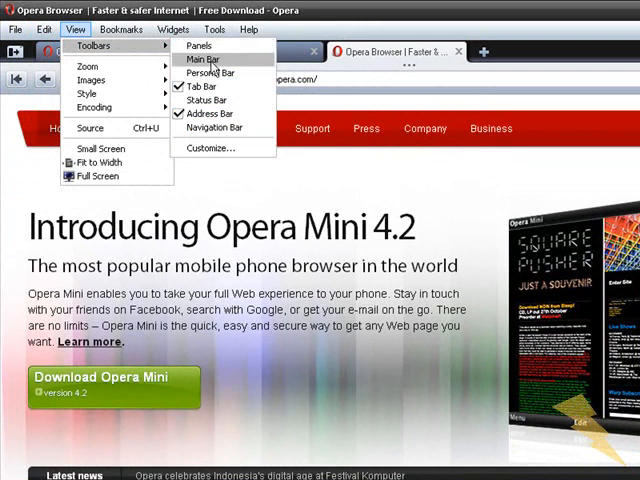
{"action": "mouse_move", "coordinate": [222, 100]}
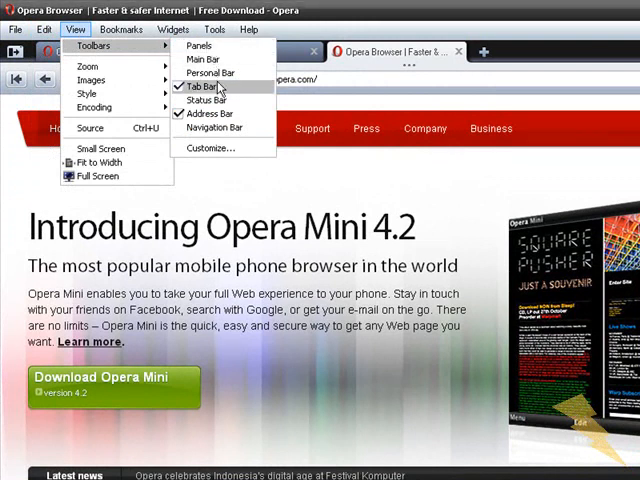
{"action": "mouse_move", "coordinate": [219, 96]}
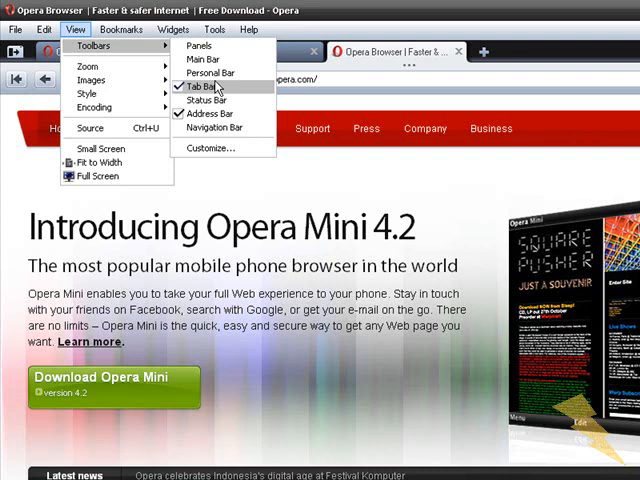
{"action": "mouse_move", "coordinate": [205, 100]}
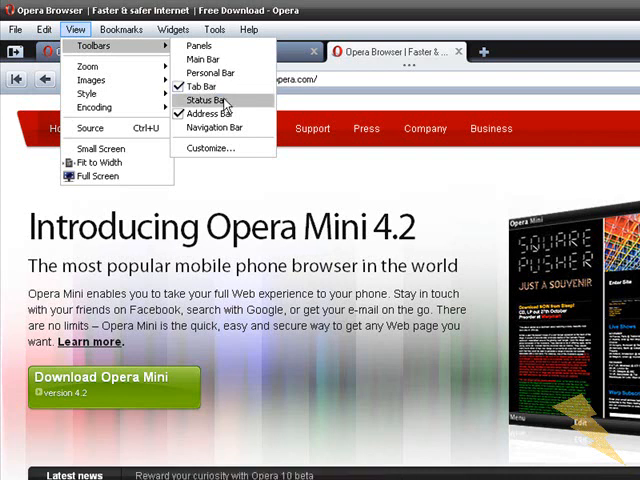
{"action": "mouse_move", "coordinate": [210, 127]}
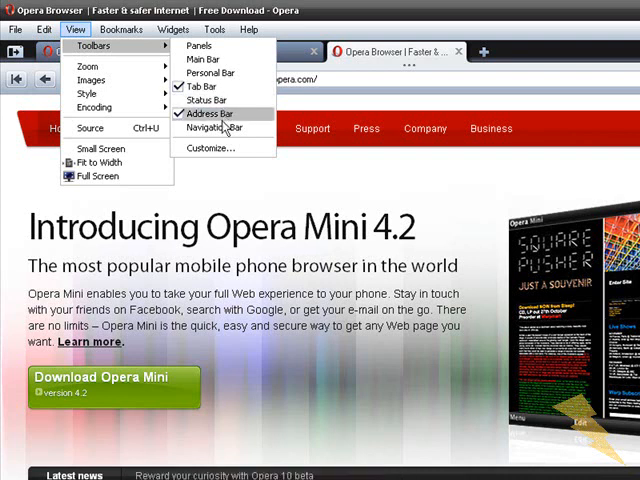
{"action": "mouse_move", "coordinate": [210, 148]}
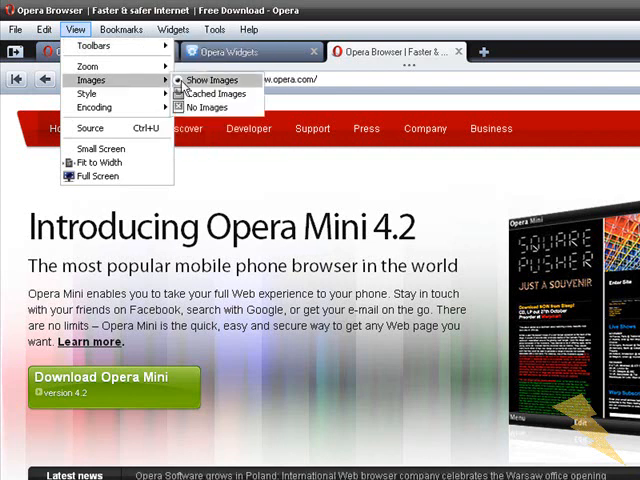
{"action": "mouse_move", "coordinate": [197, 103]}
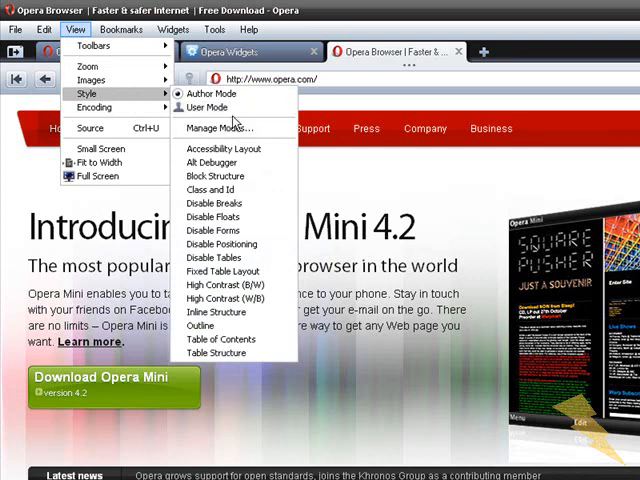
{"action": "mouse_move", "coordinate": [225, 127]}
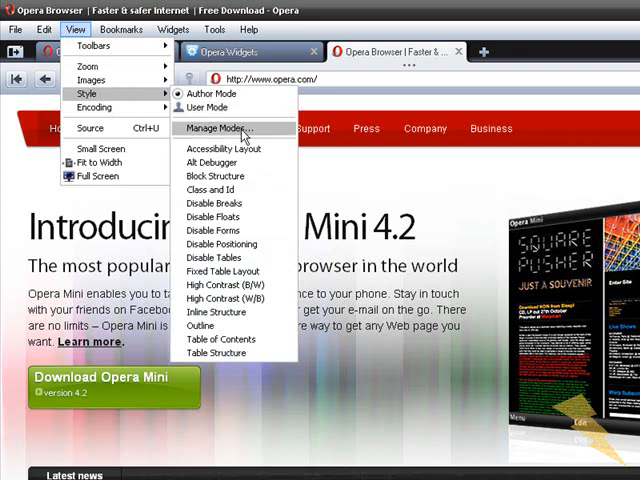
{"action": "mouse_move", "coordinate": [110, 107]}
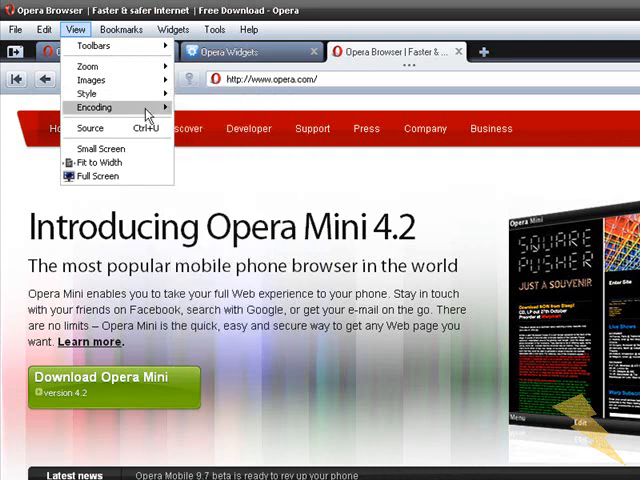
{"action": "left_click", "coordinate": [96, 106]}
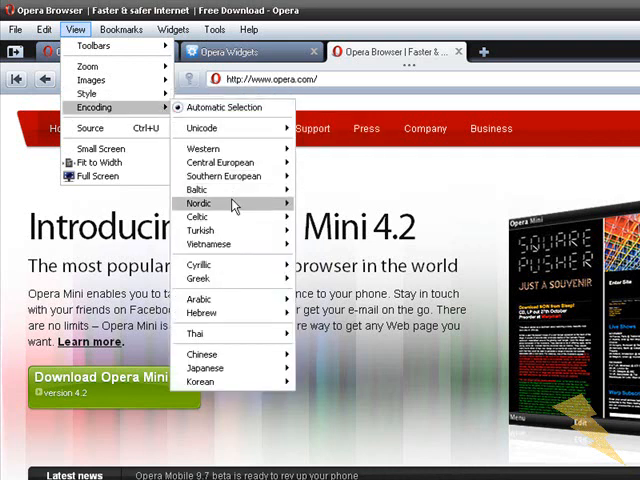
{"action": "mouse_move", "coordinate": [220, 162]}
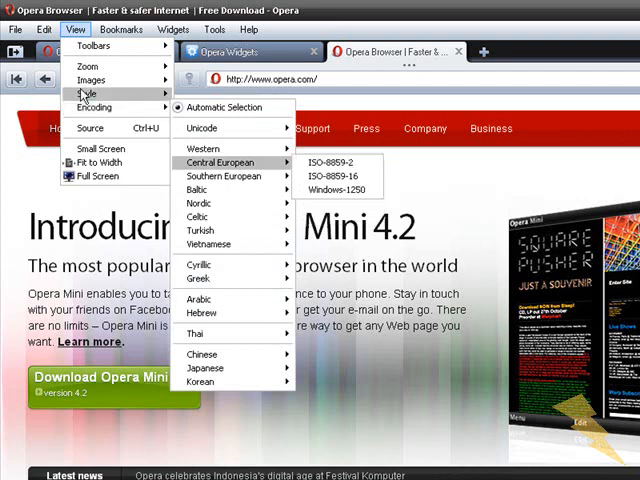
{"action": "mouse_move", "coordinate": [100, 148]}
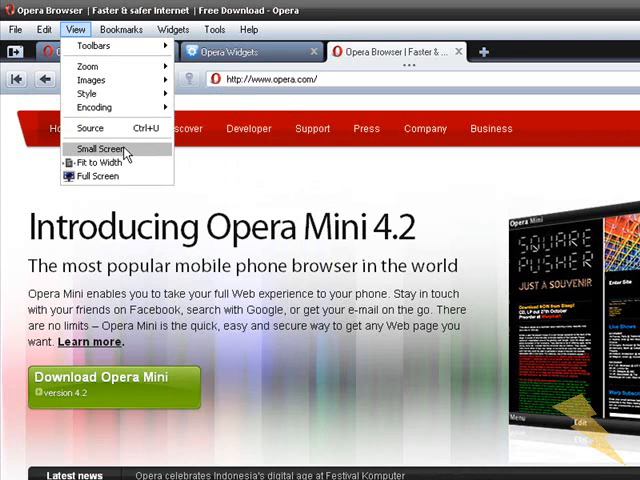
{"action": "mouse_move", "coordinate": [115, 162]}
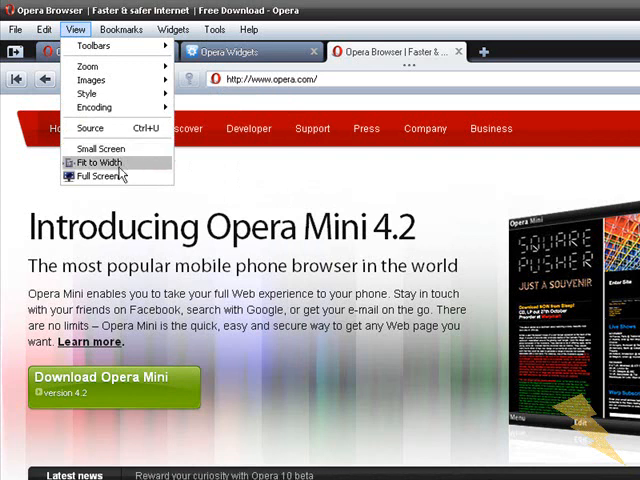
{"action": "mouse_move", "coordinate": [95, 176]}
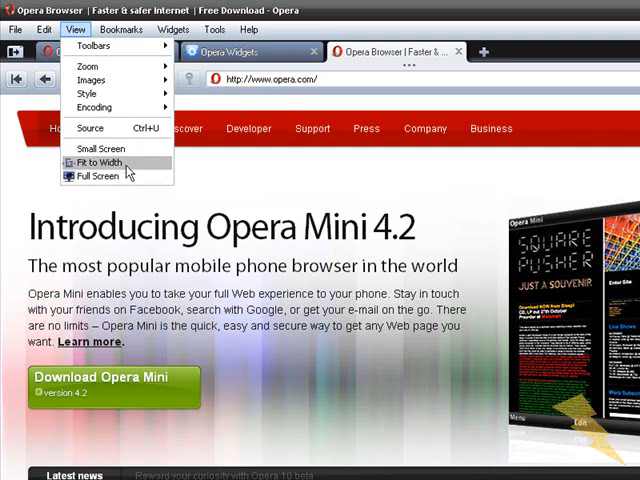
{"action": "mouse_move", "coordinate": [108, 86]}
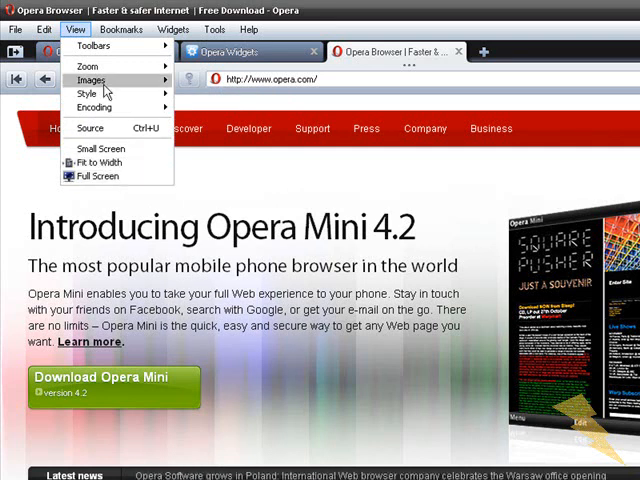
Step: Open Bookmarks > Manage Bookmarks and look over the manager's toolbar
{"action": "left_click", "coordinate": [121, 29]}
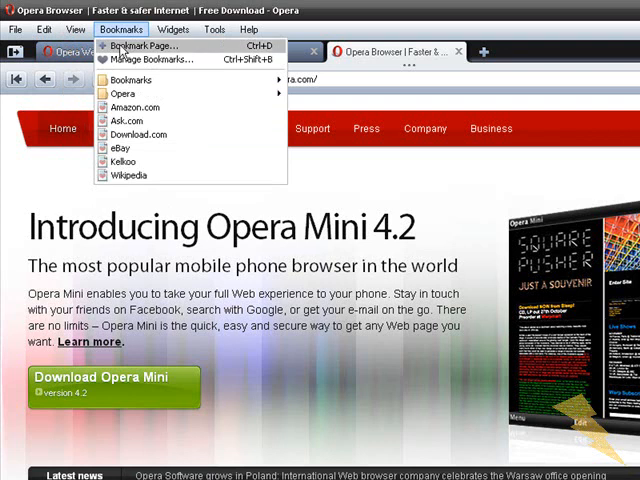
{"action": "mouse_move", "coordinate": [135, 46]}
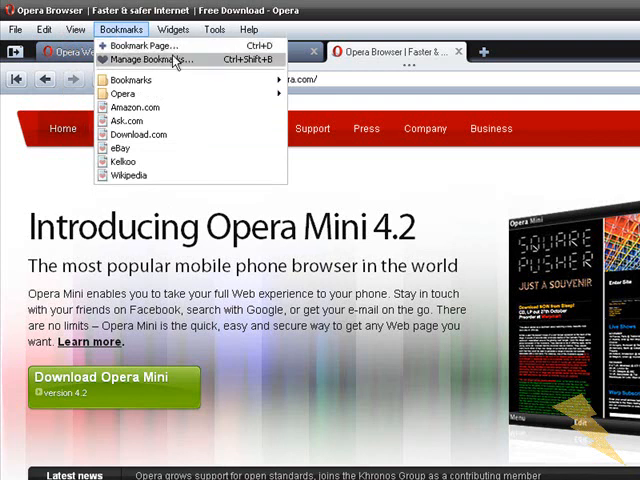
{"action": "left_click", "coordinate": [170, 63]}
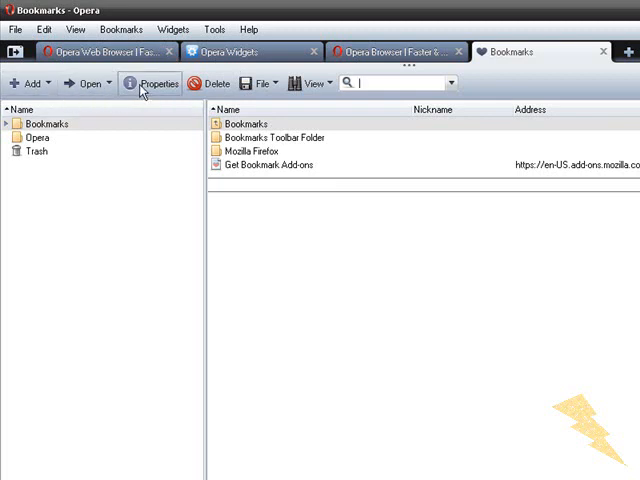
{"action": "mouse_move", "coordinate": [265, 91]}
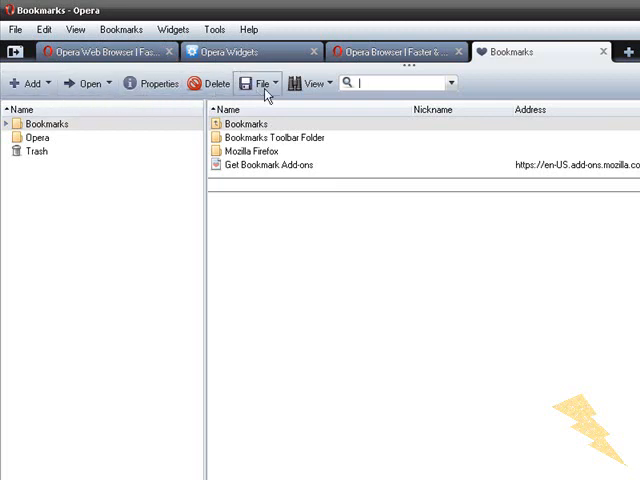
{"action": "left_click", "coordinate": [454, 83]}
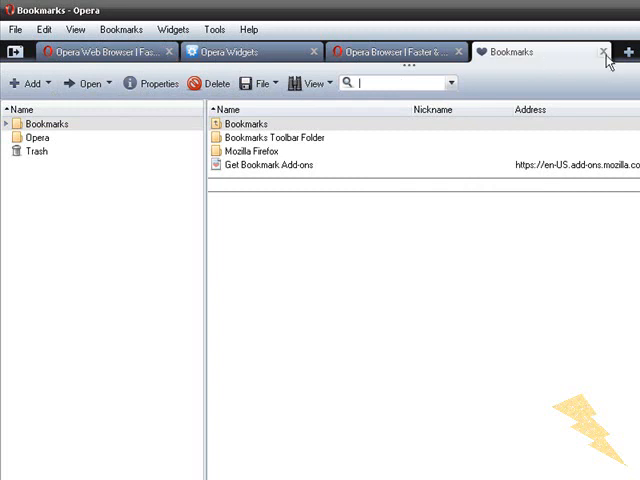
{"action": "mouse_move", "coordinate": [604, 55]}
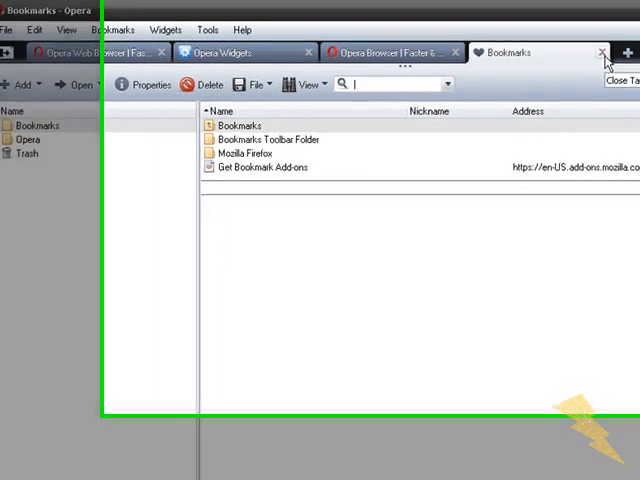
Step: Close the Bookmarks tab, switch to the Opera Widgets page and scroll through it
{"action": "left_click", "coordinate": [600, 51]}
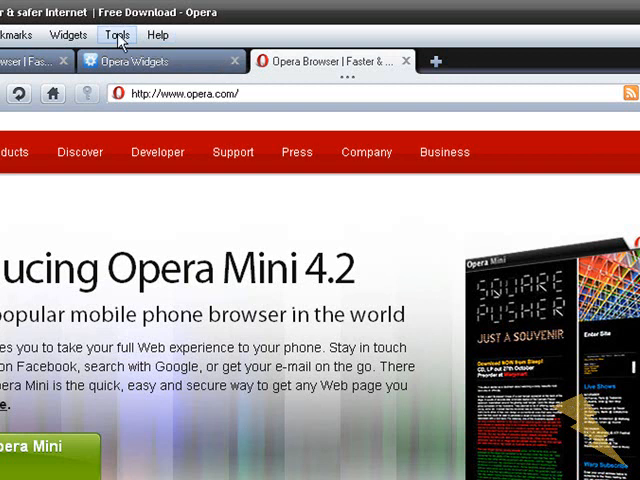
{"action": "left_click", "coordinate": [25, 35]}
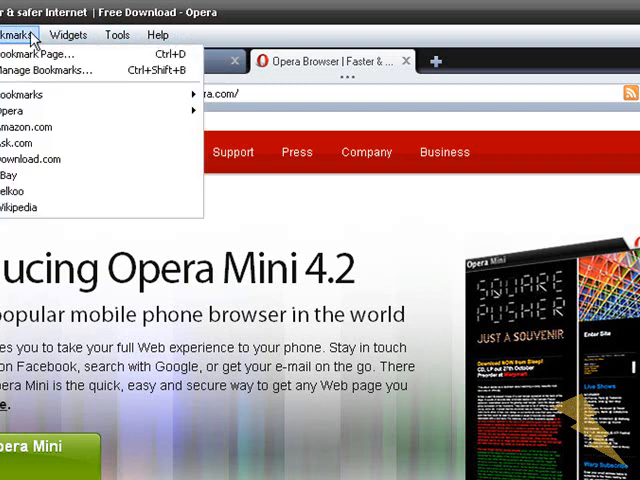
{"action": "left_click", "coordinate": [266, 37]}
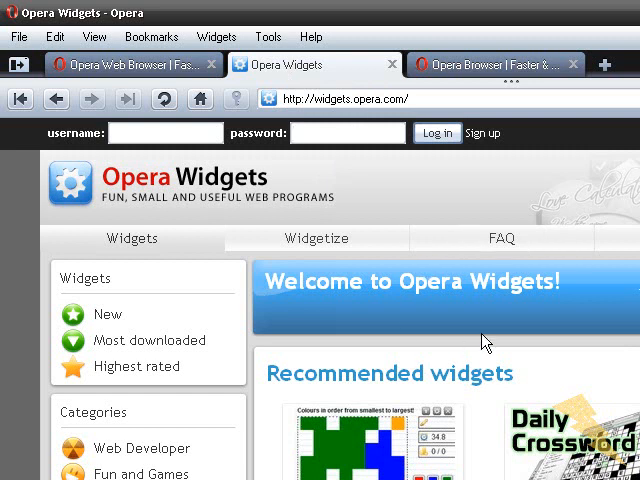
{"action": "scroll", "scroll_direction": "down", "scroll_amount": 3}
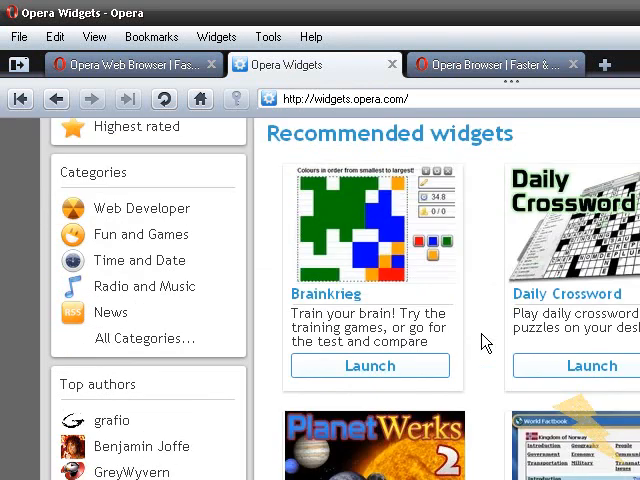
{"action": "scroll", "scroll_direction": "down", "scroll_amount": 3}
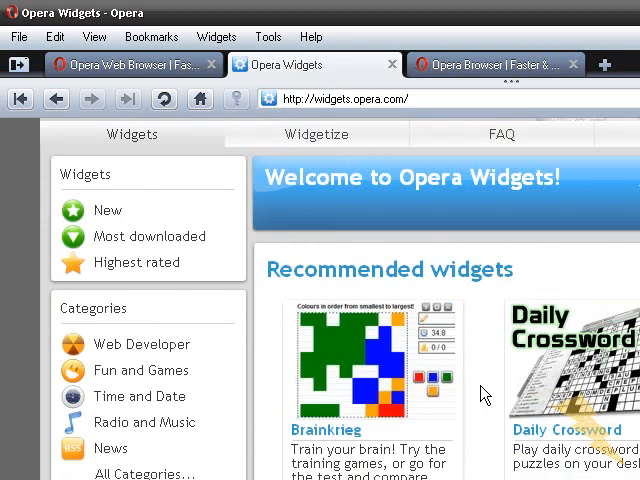
{"action": "mouse_move", "coordinate": [418, 145]}
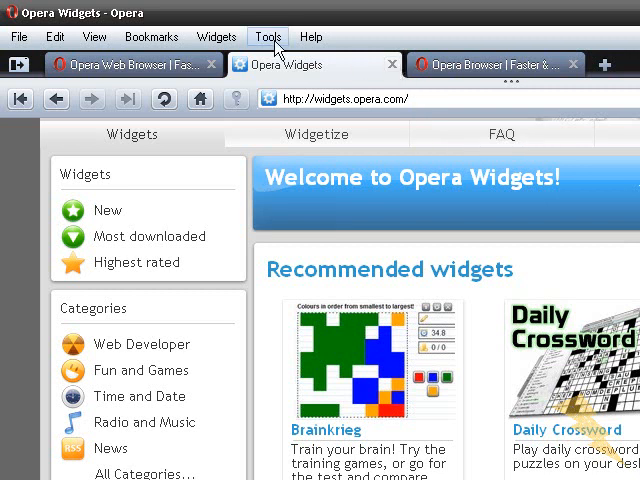
{"action": "left_click", "coordinate": [213, 33]}
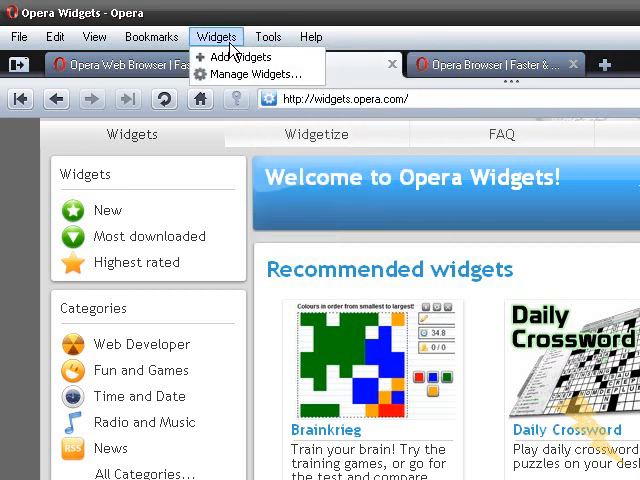
{"action": "left_click", "coordinate": [268, 37]}
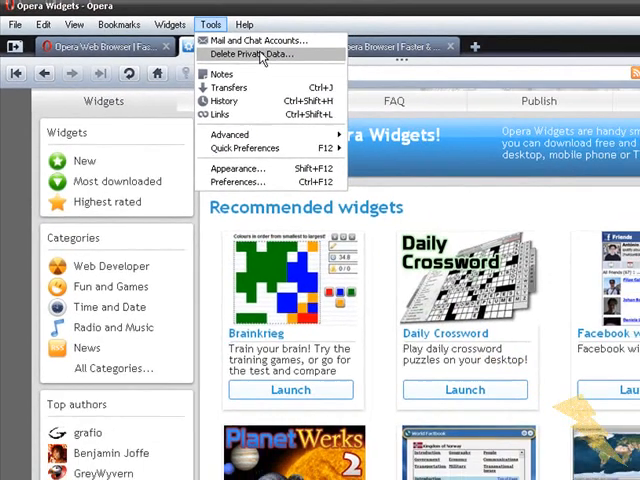
{"action": "left_click", "coordinate": [253, 53]}
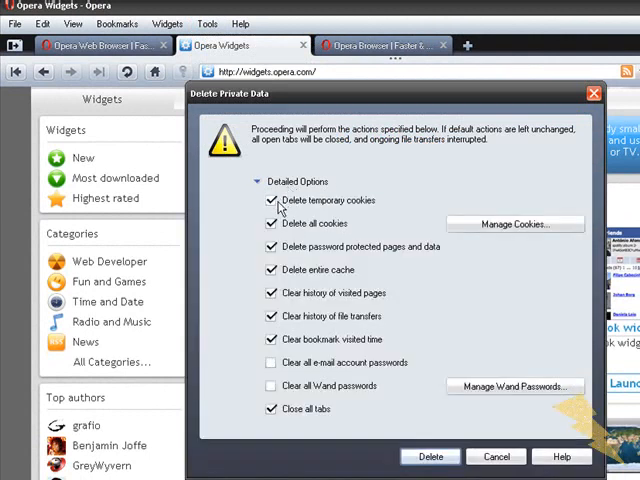
{"action": "left_click", "coordinate": [272, 201]}
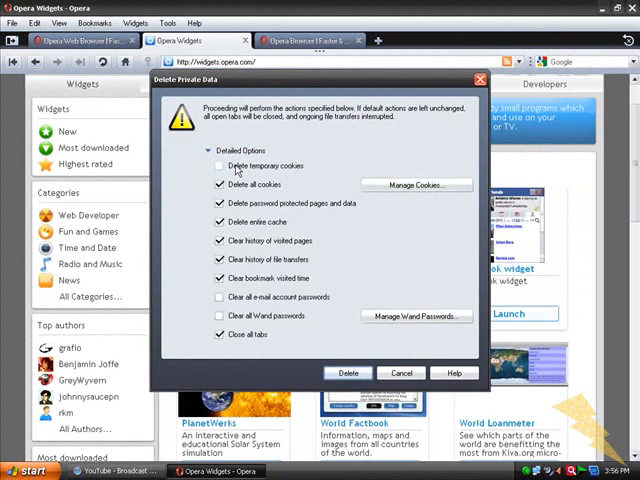
{"action": "left_click", "coordinate": [219, 165]}
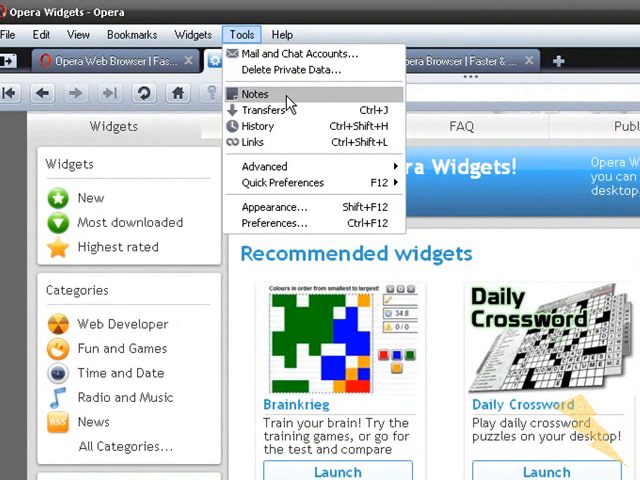
{"action": "left_click", "coordinate": [254, 93]}
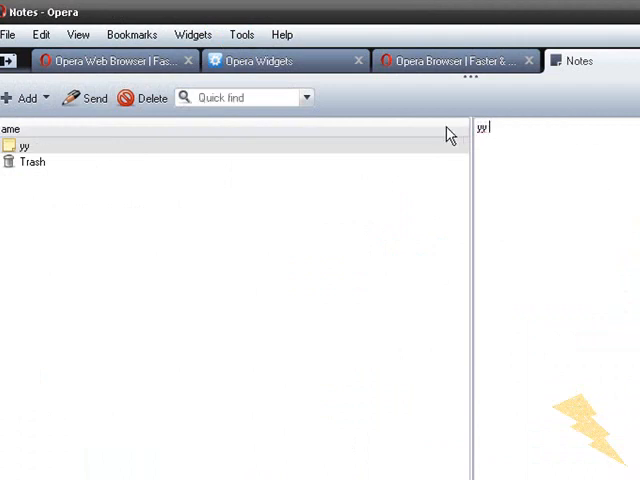
{"action": "type", "text": "vczxXXxxxxxxxxx"}
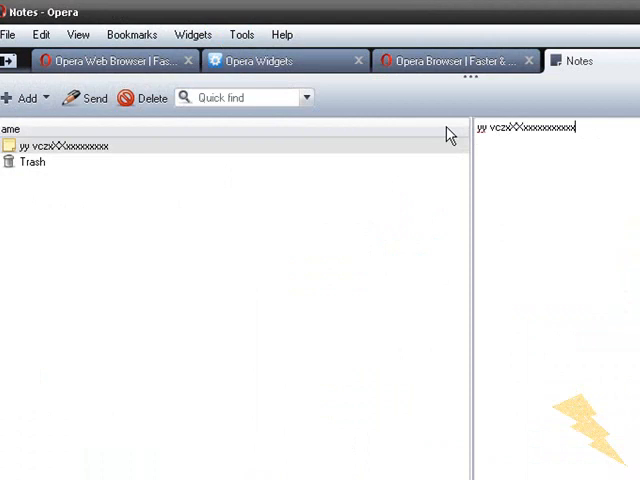
{"action": "type", "text": "vv bbbbbbbbbg"}
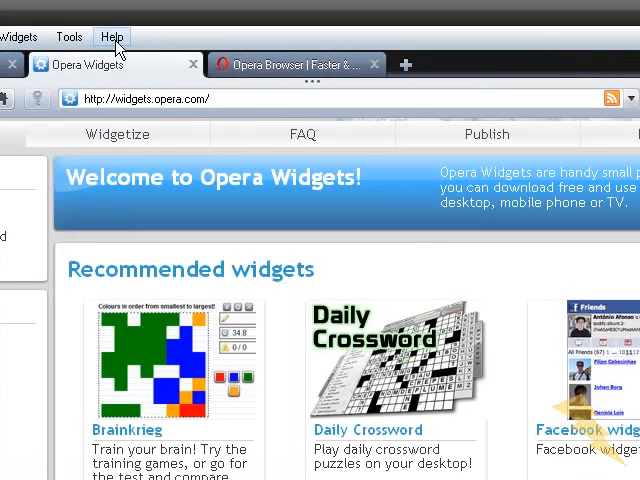
{"action": "left_click", "coordinate": [68, 36]}
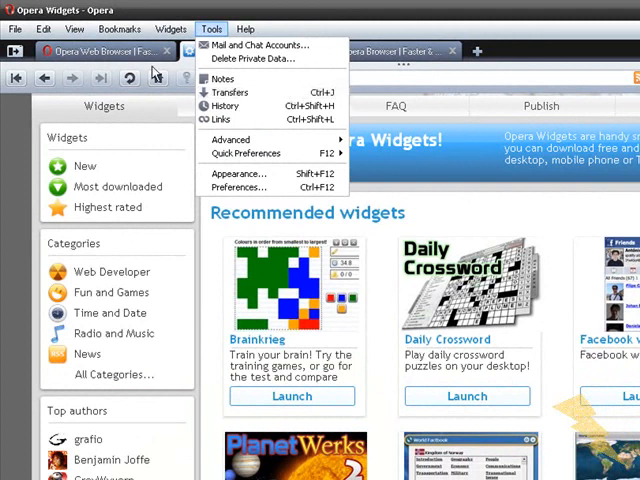
{"action": "mouse_move", "coordinate": [221, 85]}
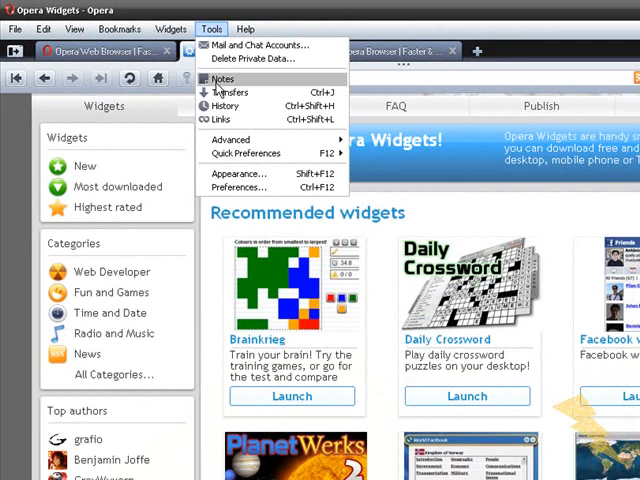
{"action": "left_click", "coordinate": [228, 92]}
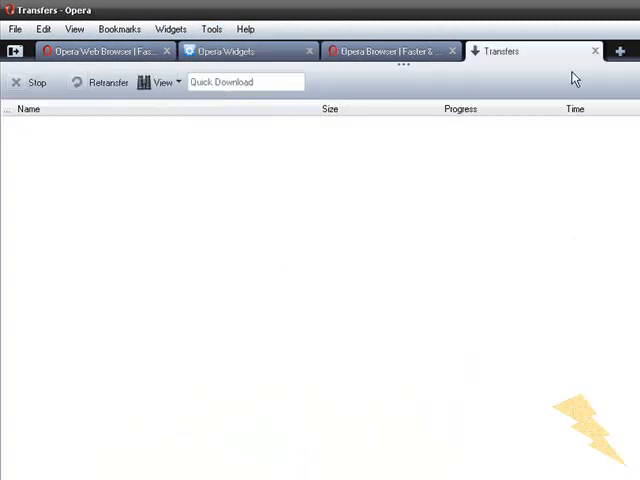
{"action": "left_click", "coordinate": [225, 52]}
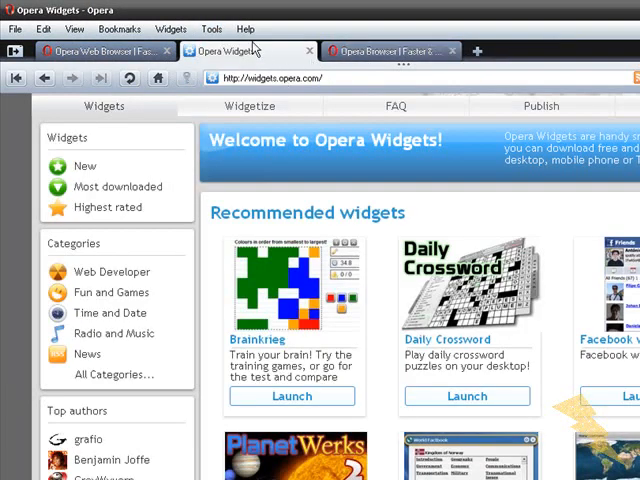
{"action": "left_click", "coordinate": [211, 28]}
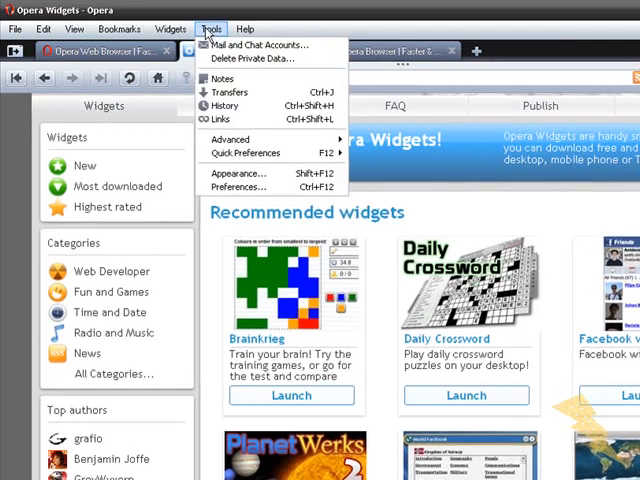
{"action": "mouse_move", "coordinate": [228, 92]}
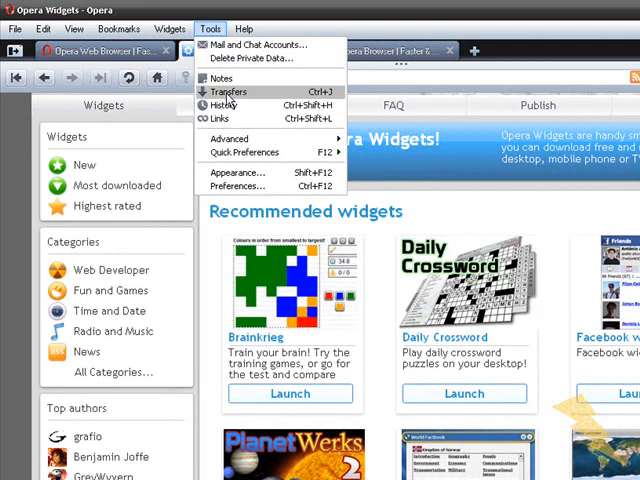
{"action": "mouse_move", "coordinate": [228, 110]}
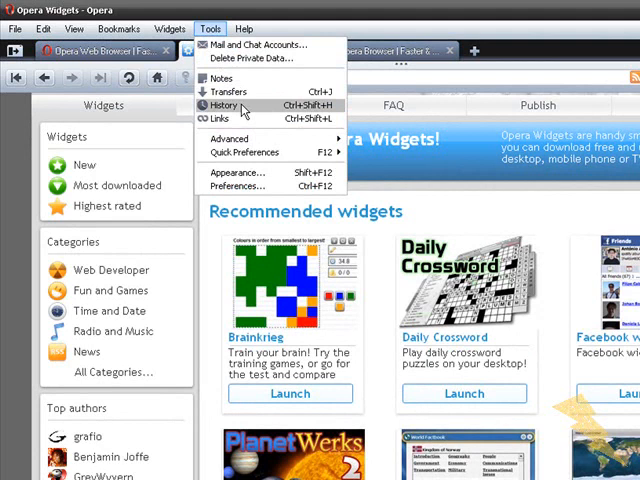
{"action": "left_click", "coordinate": [222, 104]}
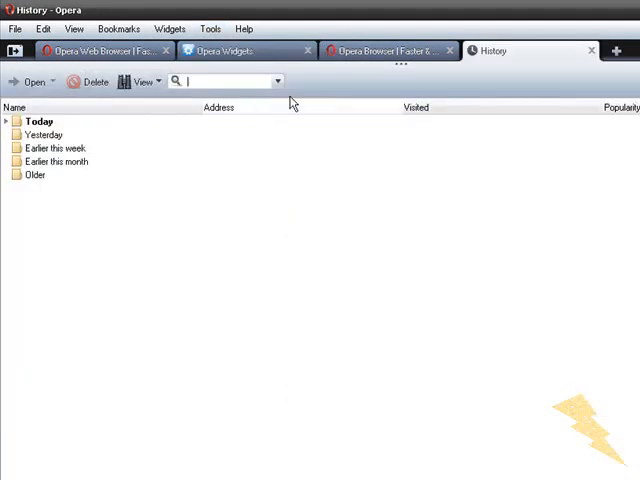
{"action": "left_click", "coordinate": [230, 51]}
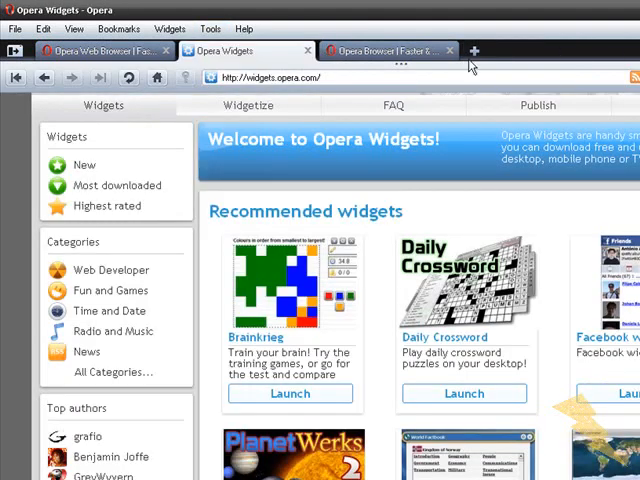
Step: Open the Tools menu to reveal the Advanced submenu options
{"action": "left_click", "coordinate": [209, 27]}
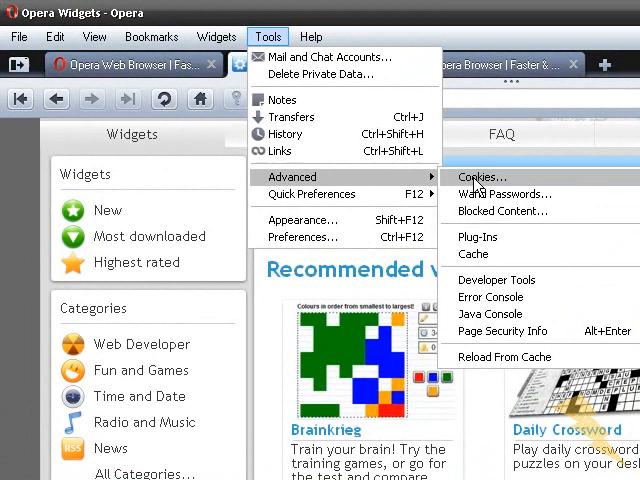
{"action": "mouse_move", "coordinate": [487, 201]}
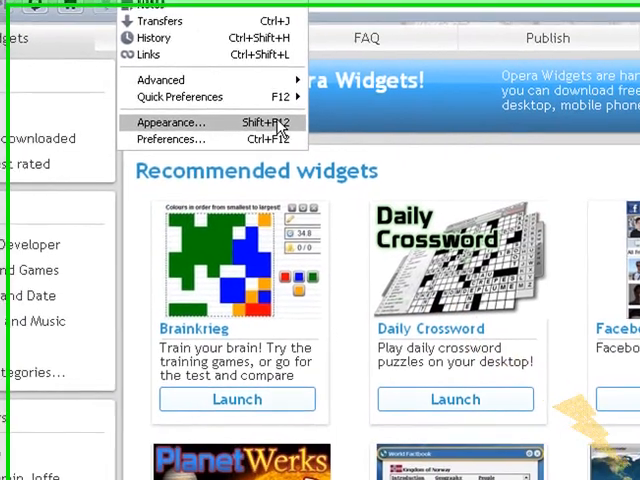
{"action": "left_click", "coordinate": [172, 122]}
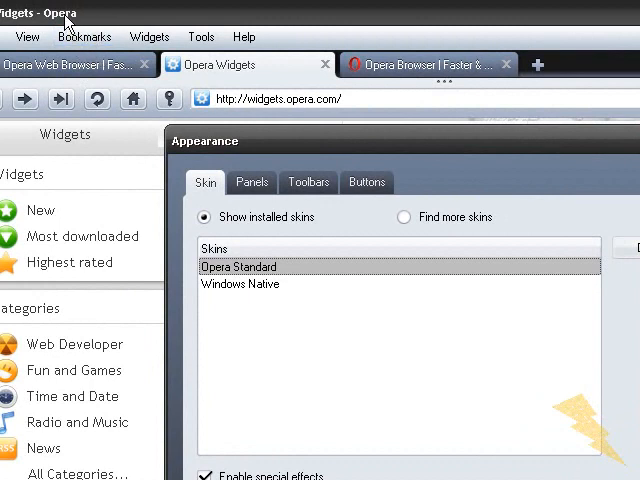
{"action": "mouse_move", "coordinate": [235, 285]}
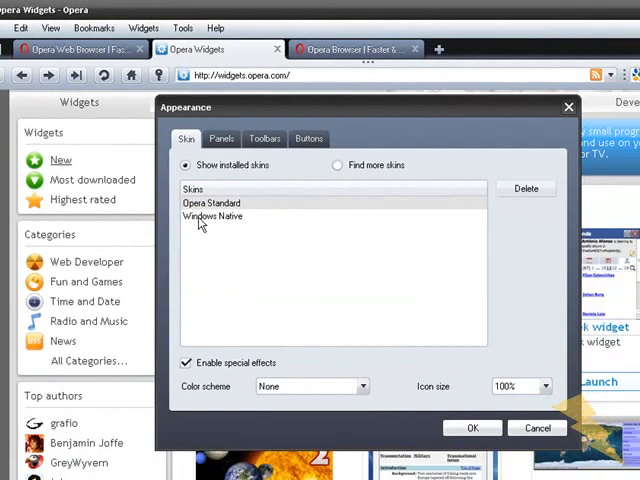
{"action": "left_click", "coordinate": [212, 216]}
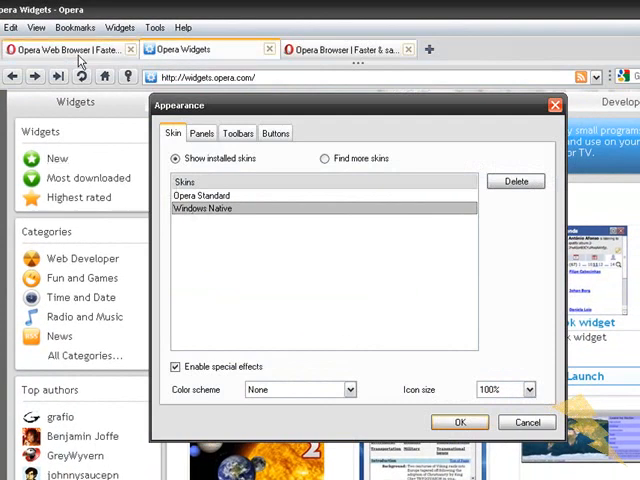
{"action": "mouse_move", "coordinate": [268, 47]}
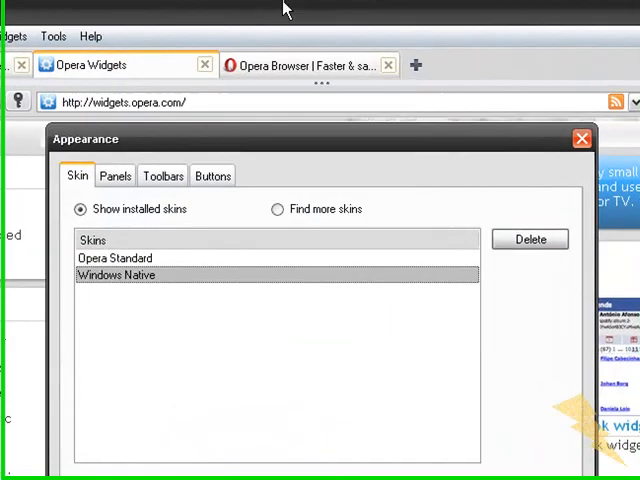
{"action": "left_click", "coordinate": [110, 262]}
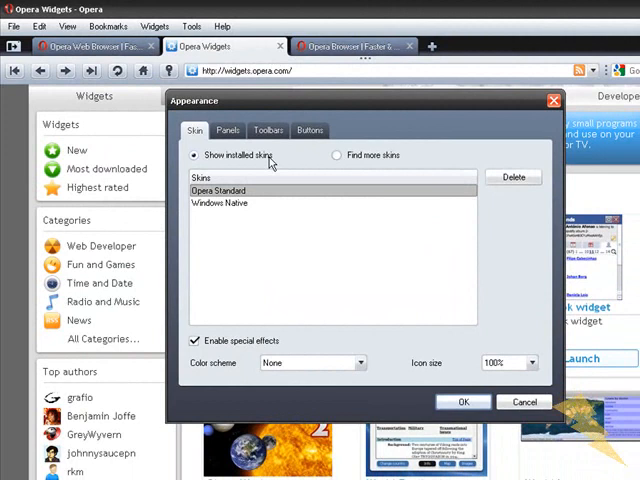
{"action": "left_click", "coordinate": [228, 130]}
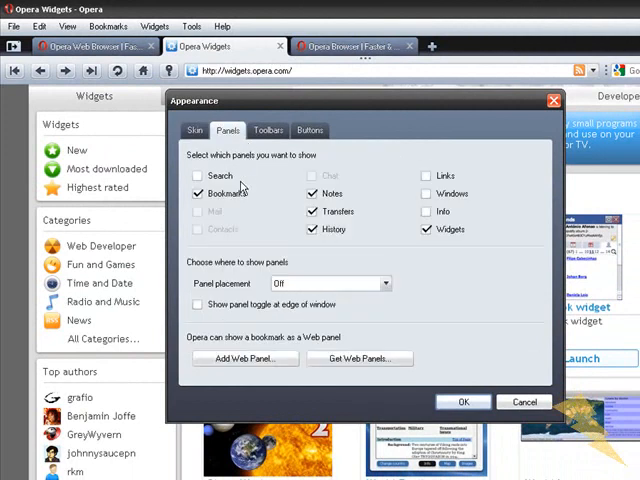
{"action": "left_click", "coordinate": [267, 130]}
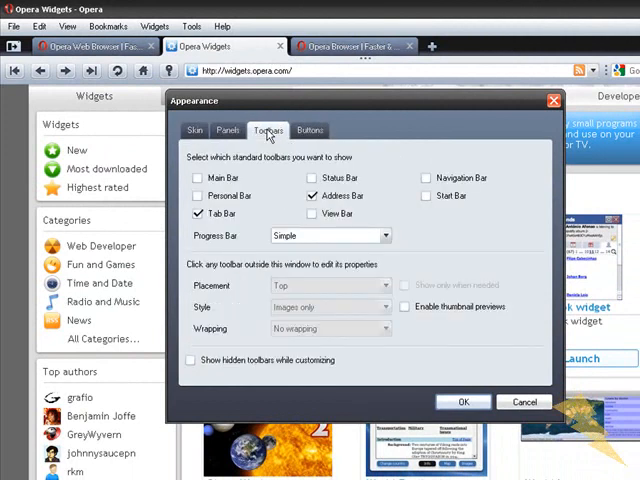
{"action": "left_click", "coordinate": [310, 130]}
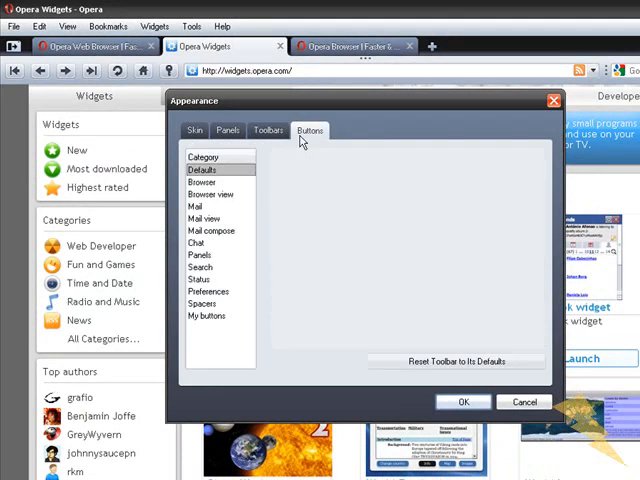
{"action": "left_click", "coordinate": [201, 182]}
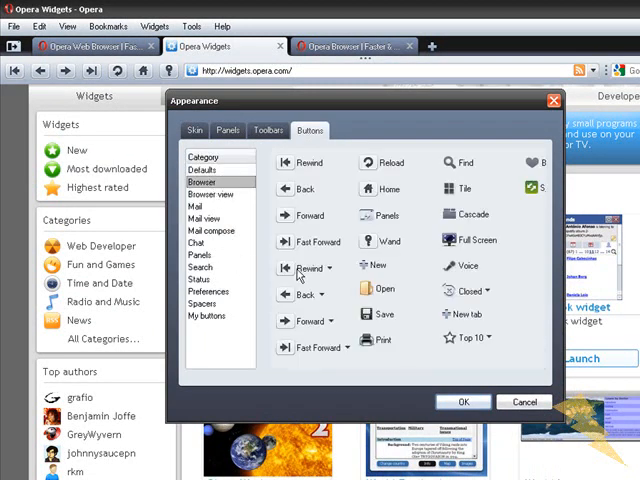
{"action": "mouse_move", "coordinate": [436, 274]}
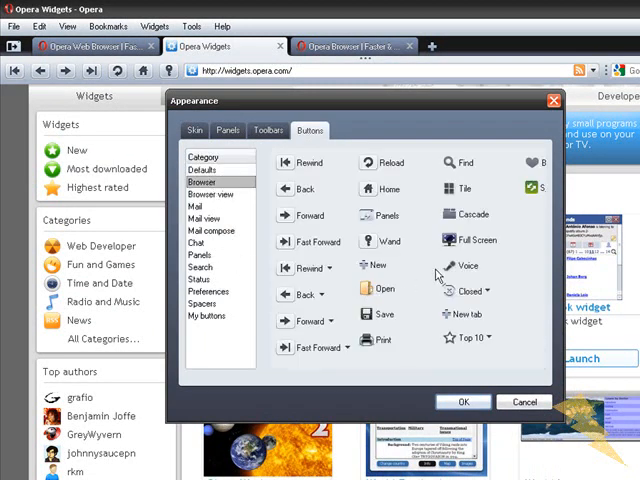
{"action": "mouse_move", "coordinate": [430, 320]}
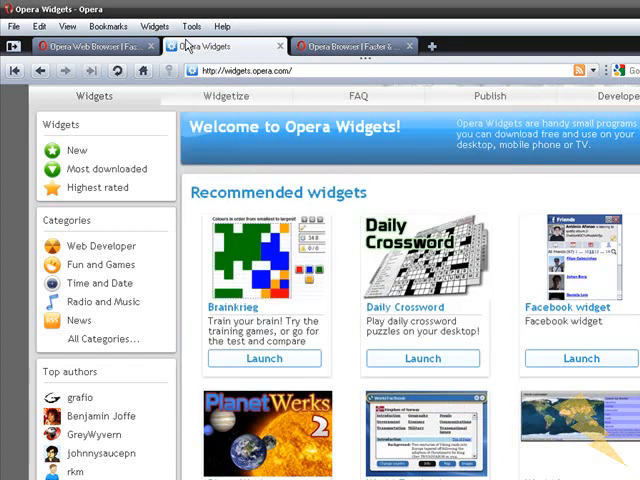
Step: Open Preferences from Tools and view the Wand and Search tabs
{"action": "left_click", "coordinate": [192, 26]}
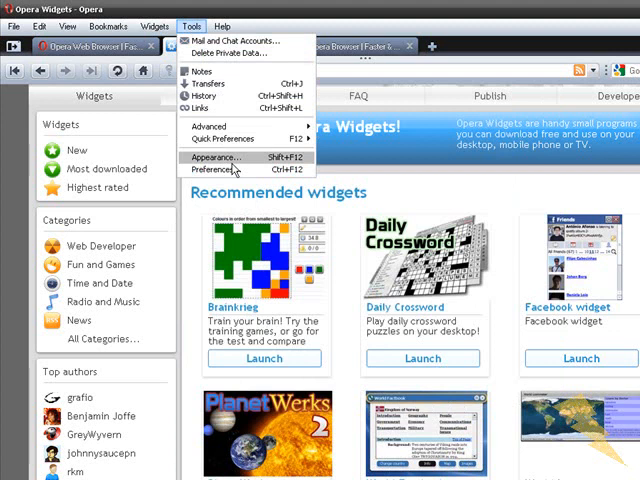
{"action": "left_click", "coordinate": [225, 173]}
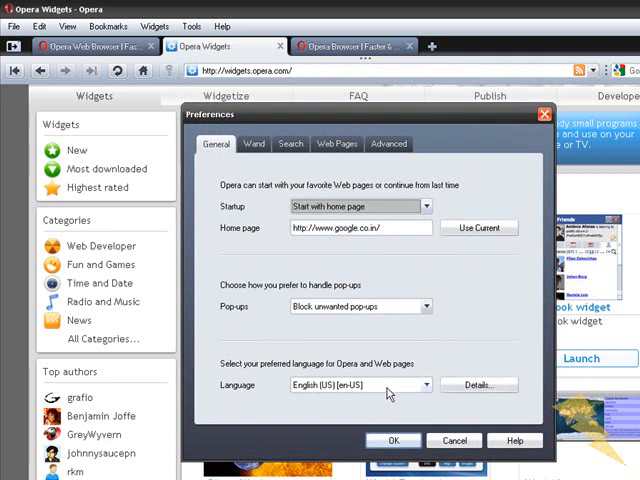
{"action": "left_click", "coordinate": [252, 143]}
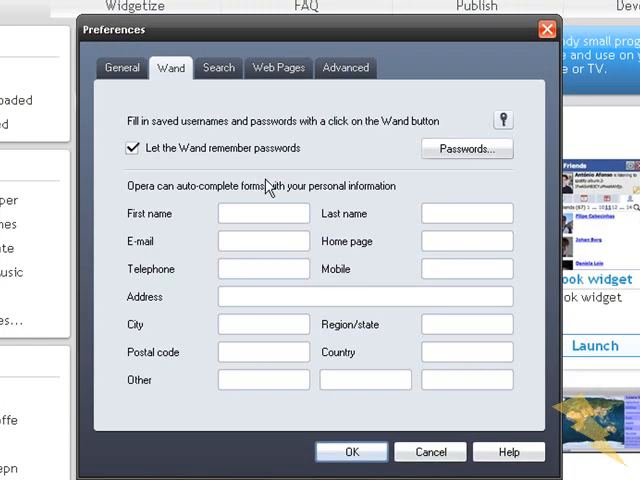
{"action": "left_click", "coordinate": [218, 67]}
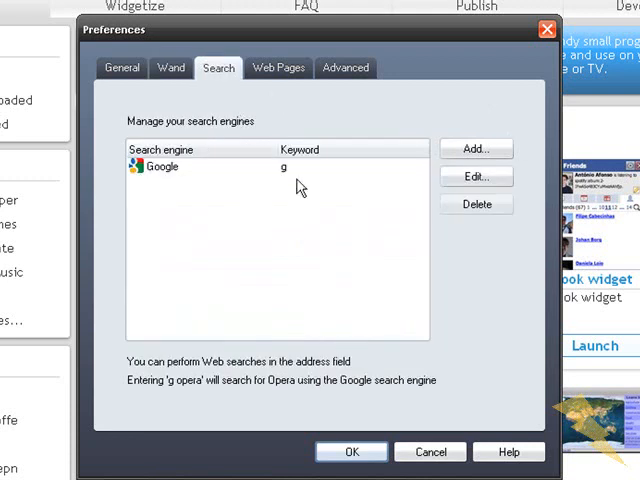
{"action": "mouse_move", "coordinate": [219, 78]}
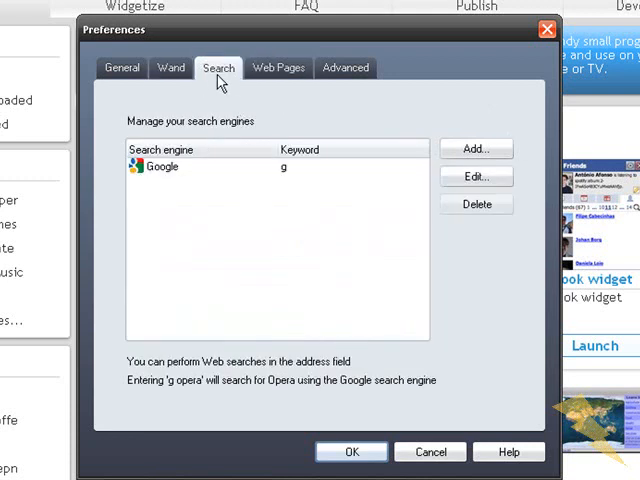
Step: On the Web Pages tab, set Opera Turbo to On and keep Show Images
{"action": "left_click", "coordinate": [277, 67]}
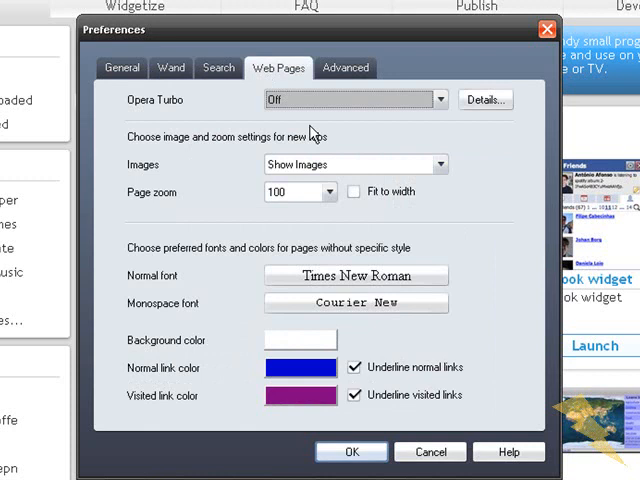
{"action": "mouse_move", "coordinate": [225, 108]}
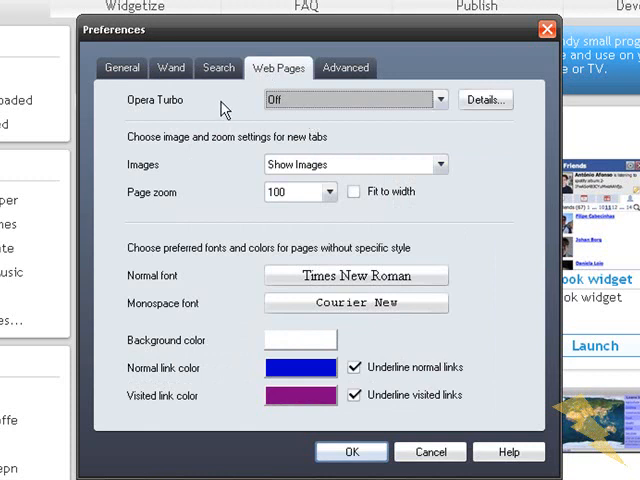
{"action": "mouse_move", "coordinate": [120, 99]}
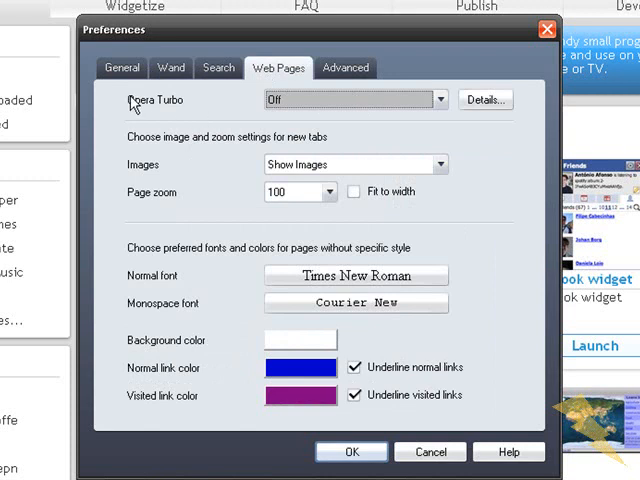
{"action": "mouse_move", "coordinate": [166, 119]}
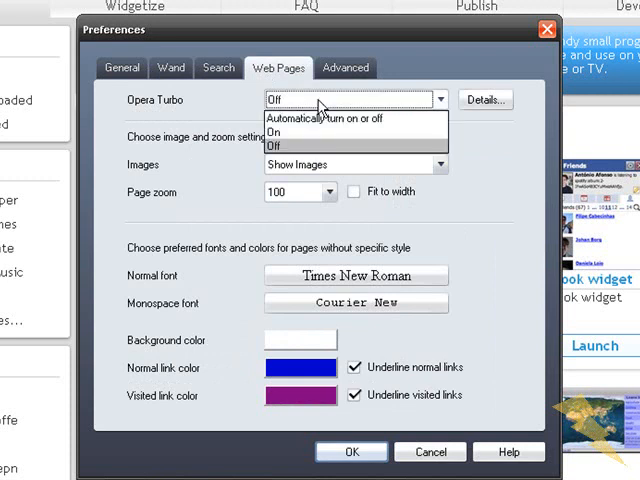
{"action": "mouse_move", "coordinate": [251, 122]}
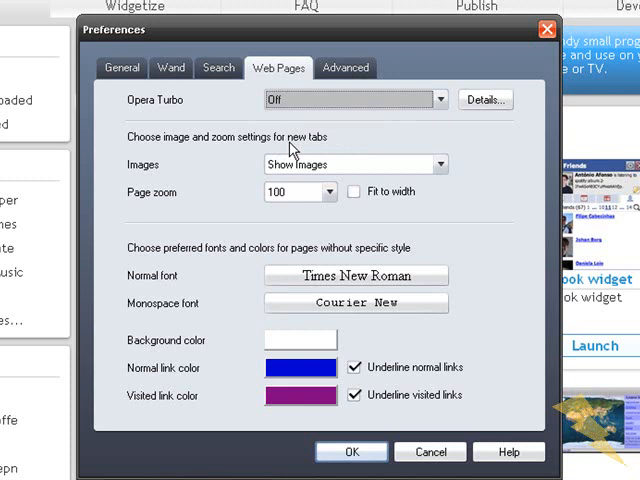
{"action": "mouse_move", "coordinate": [178, 128]}
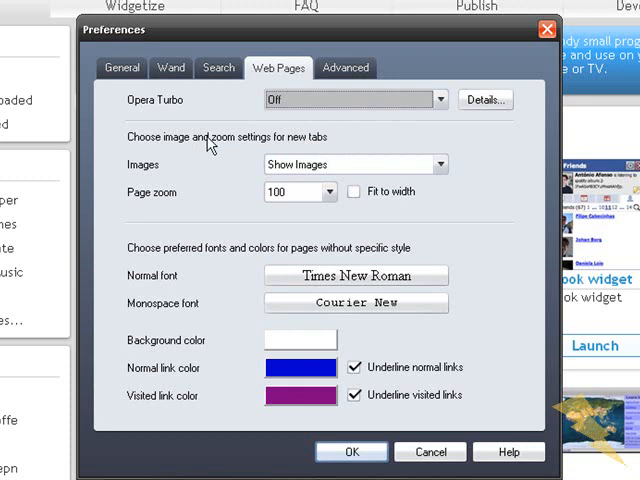
{"action": "mouse_move", "coordinate": [327, 99]}
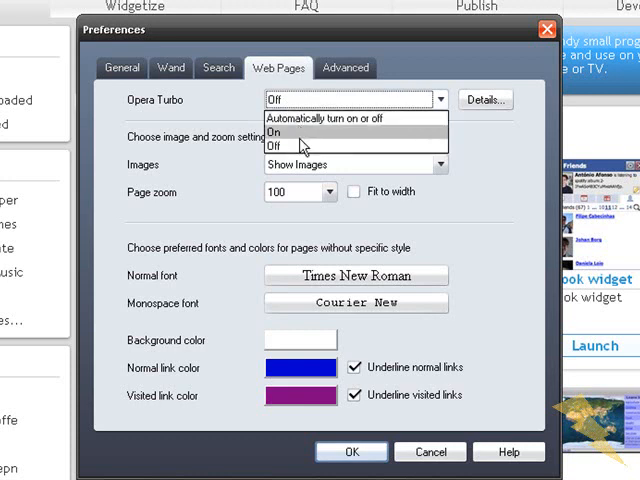
{"action": "mouse_move", "coordinate": [300, 144]}
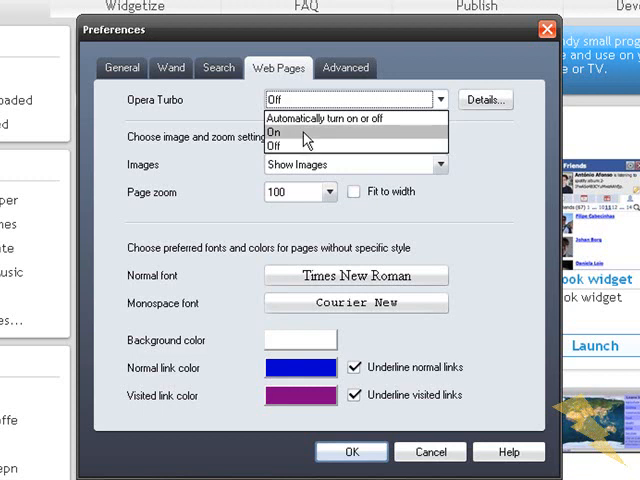
{"action": "left_click", "coordinate": [274, 132]}
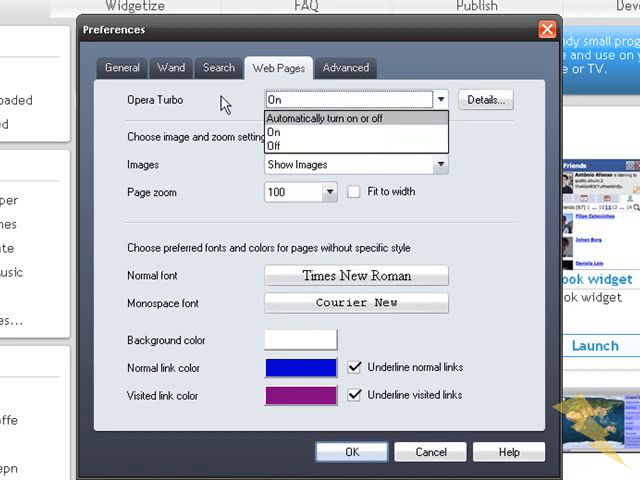
{"action": "left_click", "coordinate": [273, 132]}
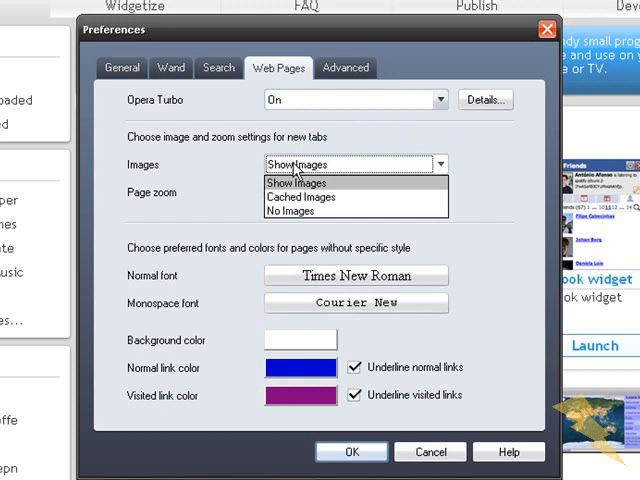
{"action": "left_click", "coordinate": [295, 183]}
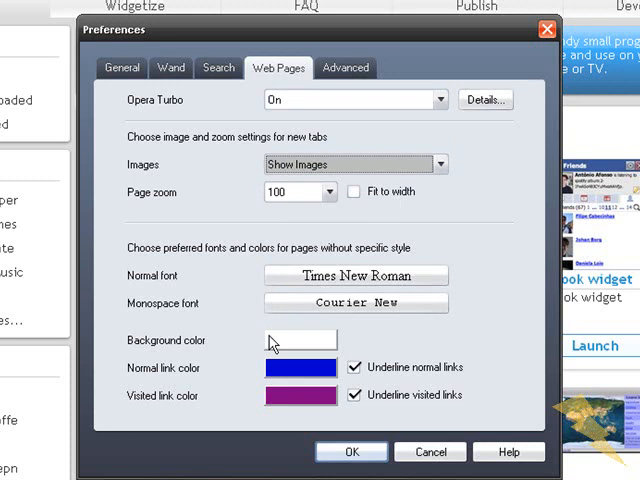
{"action": "mouse_move", "coordinate": [348, 78]}
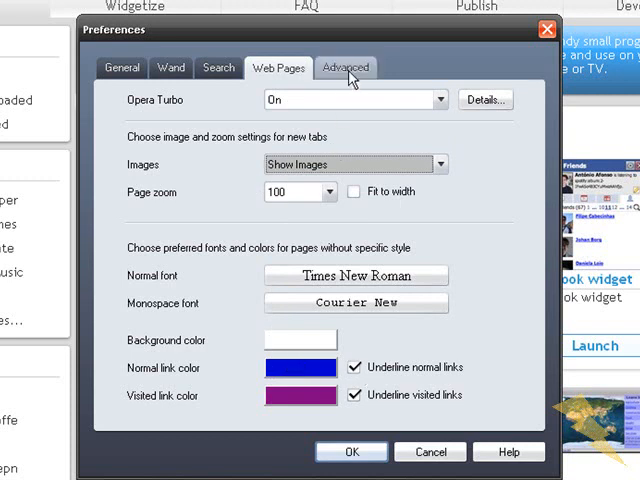
Step: Glance at the Advanced tab's Tabs settings, then close Preferences
{"action": "left_click", "coordinate": [346, 67]}
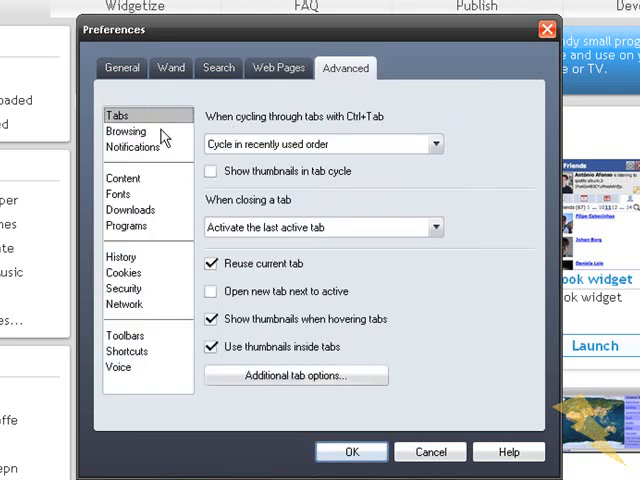
{"action": "left_click", "coordinate": [123, 178]}
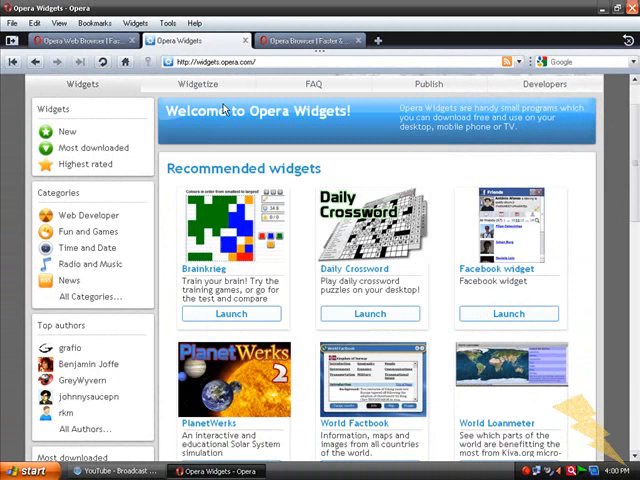
Step: Open Help > About Opera, scroll through version, paths and licences, then close it
{"action": "left_click", "coordinate": [186, 19]}
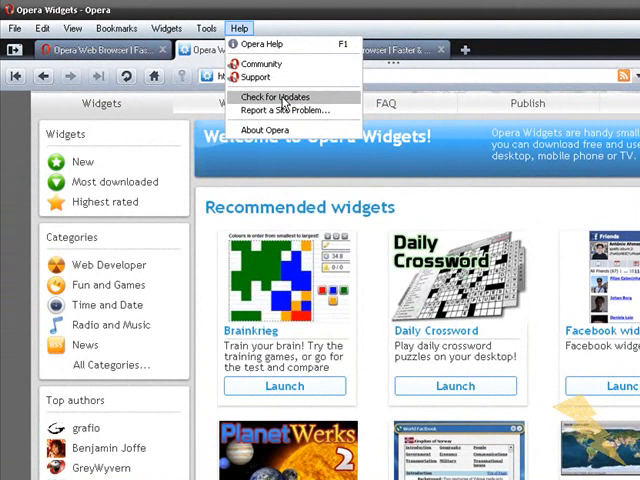
{"action": "mouse_move", "coordinate": [285, 111]}
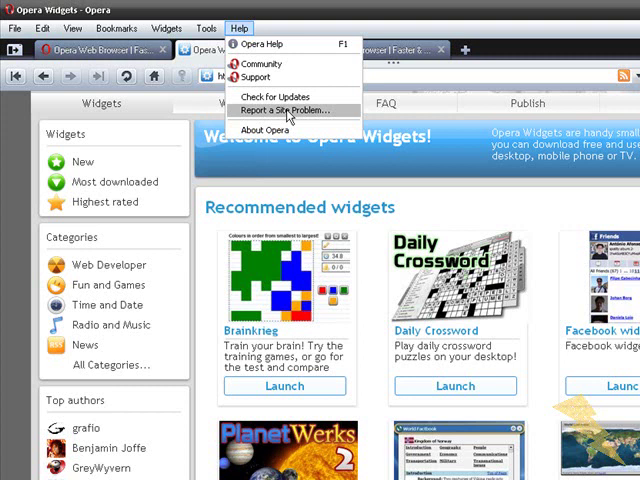
{"action": "mouse_move", "coordinate": [313, 116]}
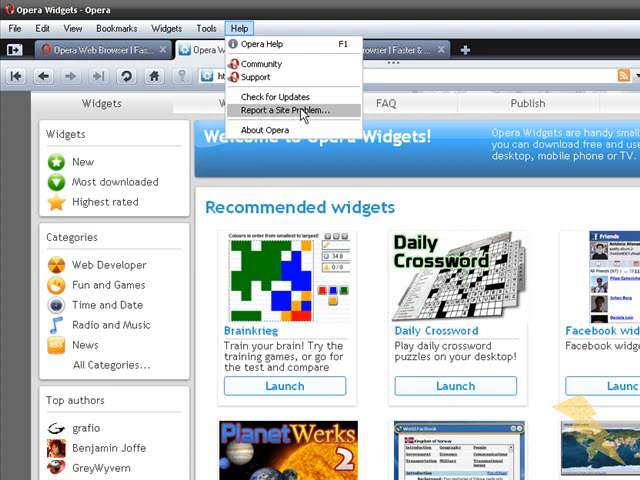
{"action": "left_click", "coordinate": [262, 128]}
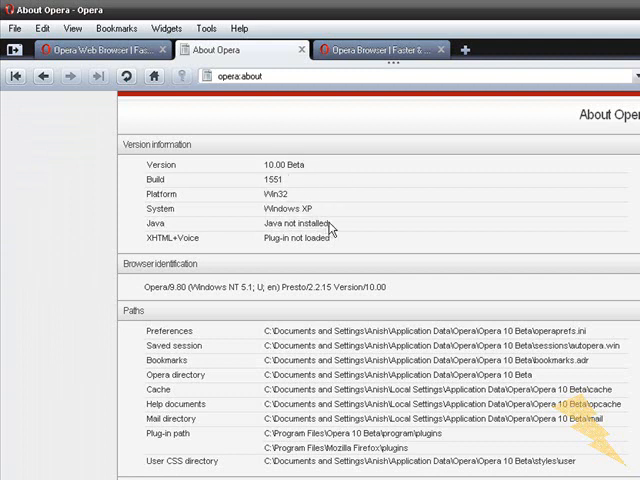
{"action": "scroll", "scroll_direction": "down", "scroll_amount": 3}
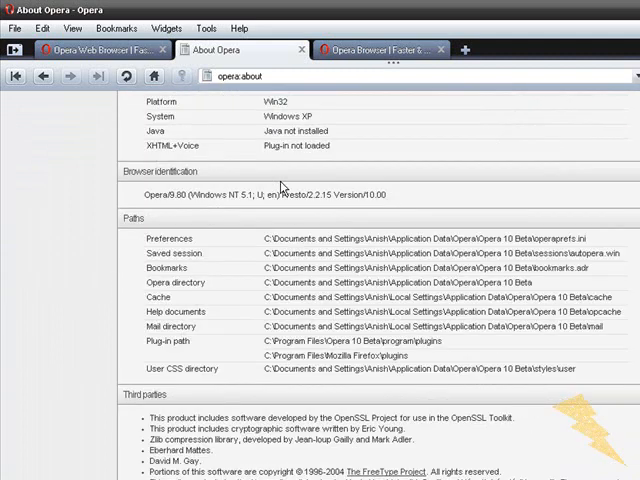
{"action": "scroll", "scroll_direction": "up", "scroll_amount": 3}
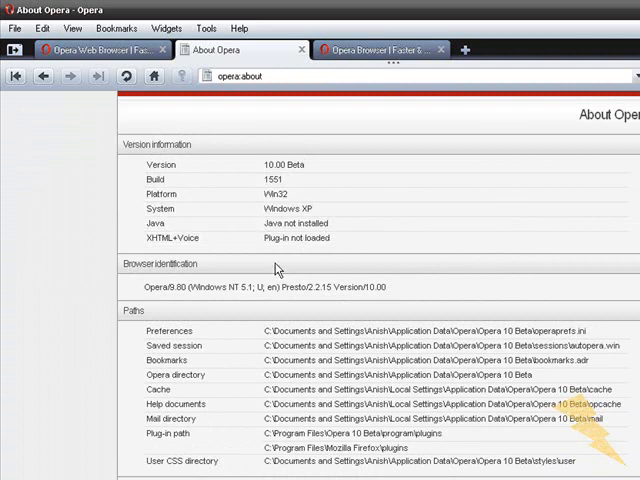
{"action": "scroll", "scroll_direction": "down", "scroll_amount": 3}
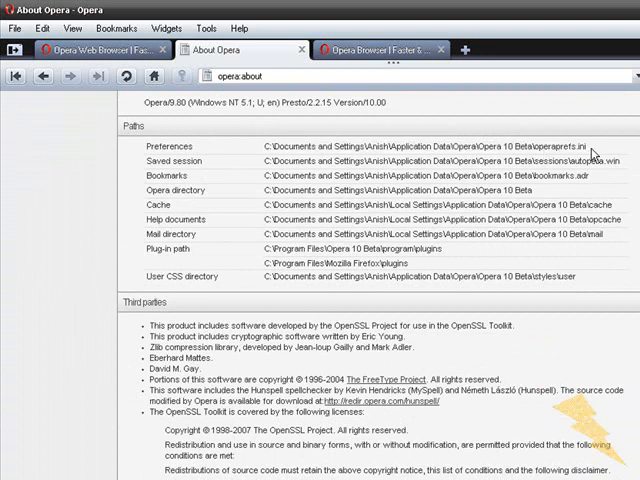
{"action": "mouse_move", "coordinate": [263, 148]}
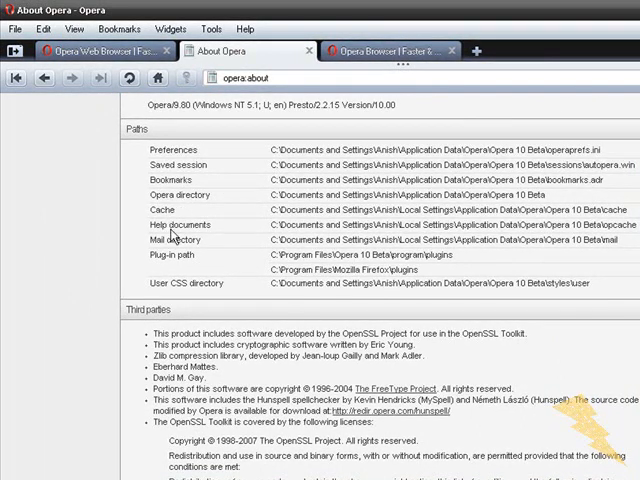
{"action": "mouse_move", "coordinate": [221, 238]}
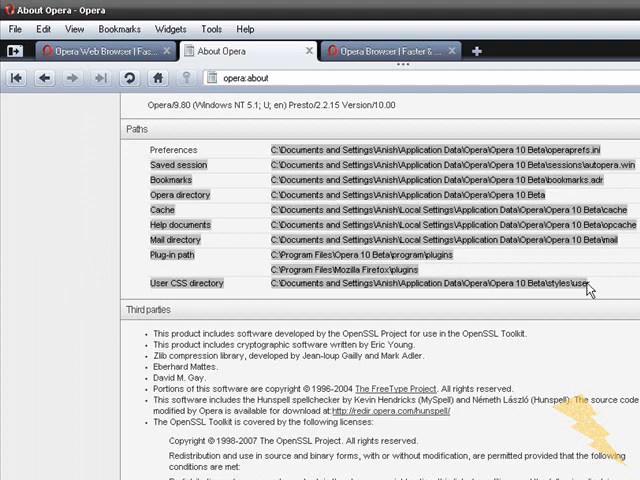
{"action": "scroll", "scroll_direction": "down", "scroll_amount": 3}
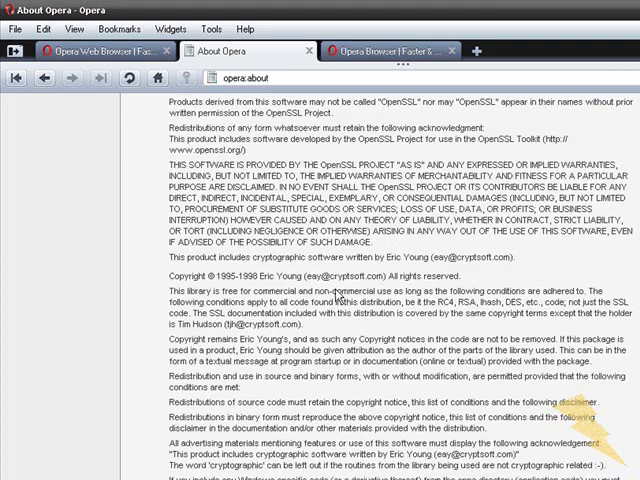
{"action": "scroll", "scroll_direction": "down", "scroll_amount": 3}
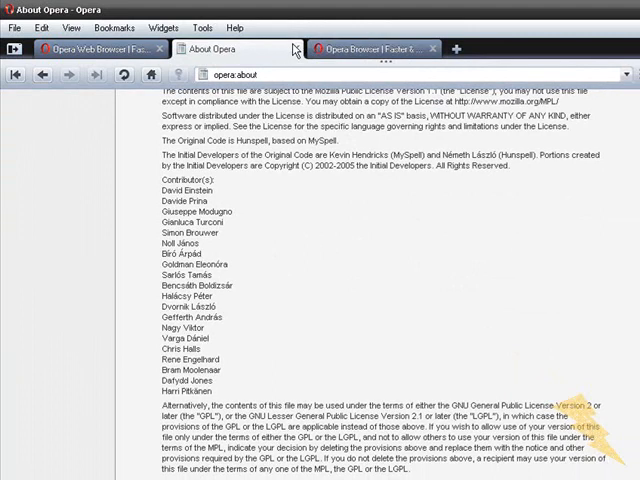
{"action": "left_click", "coordinate": [245, 47]}
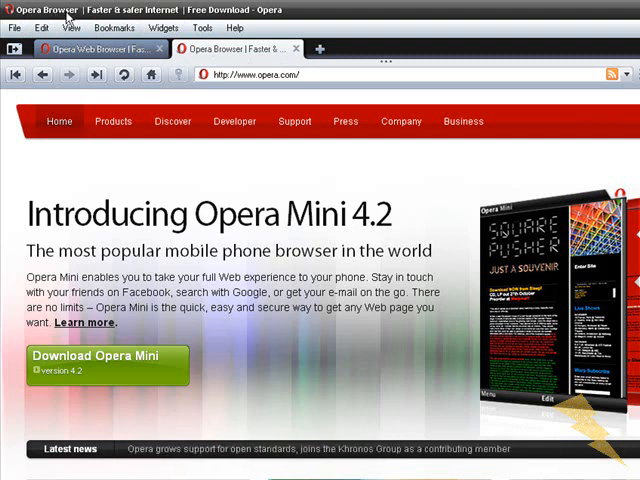
{"action": "mouse_move", "coordinate": [70, 12]}
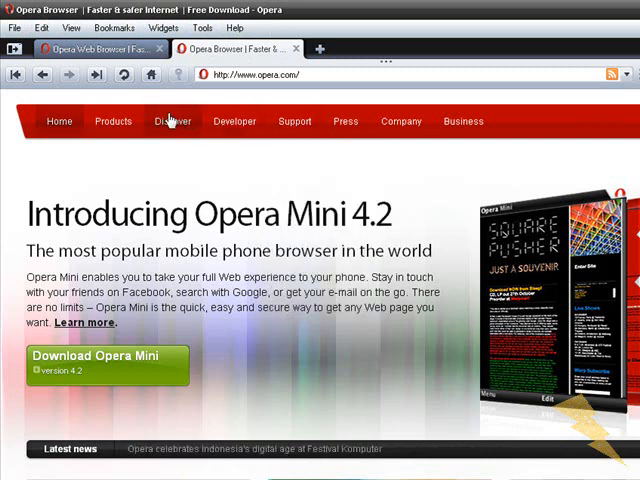
{"action": "mouse_move", "coordinate": [405, 106]}
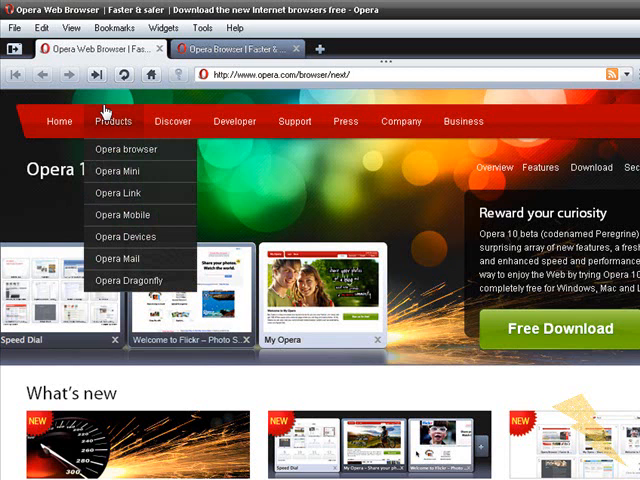
{"action": "mouse_move", "coordinate": [199, 127]}
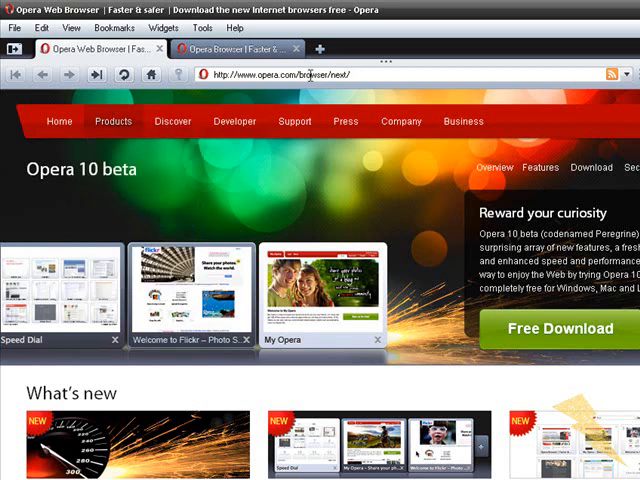
{"action": "mouse_move", "coordinate": [380, 66]}
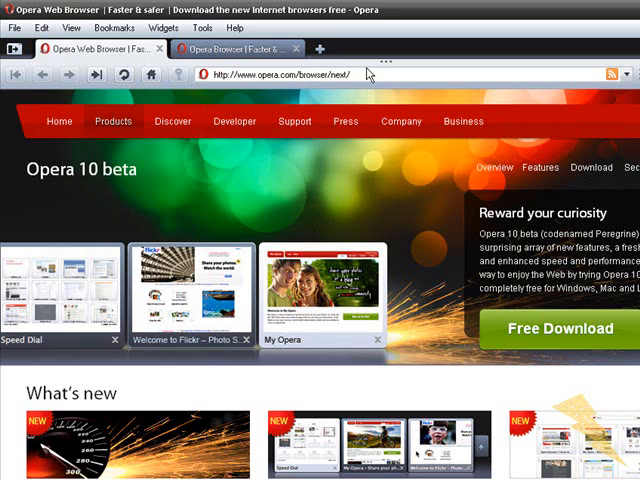
{"action": "mouse_move", "coordinate": [378, 299]}
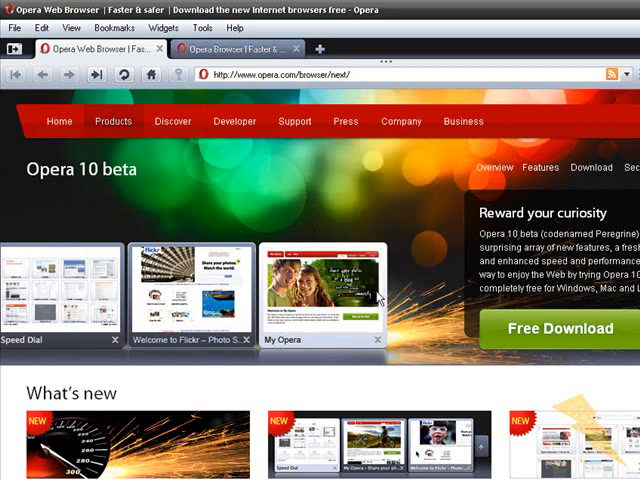
{"action": "scroll", "scroll_direction": "down", "scroll_amount": 3}
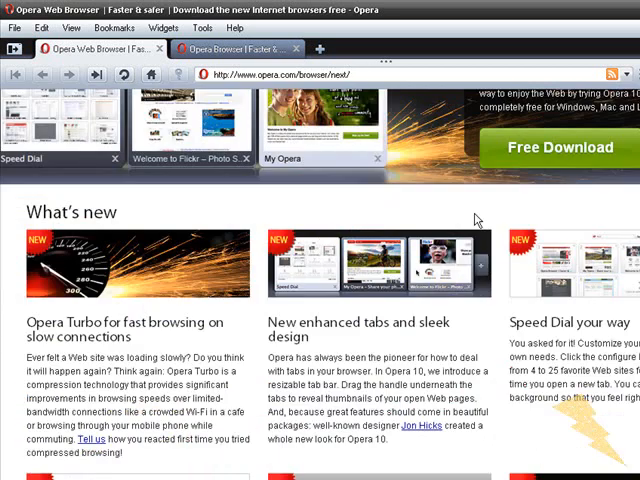
{"action": "mouse_move", "coordinate": [42, 327]}
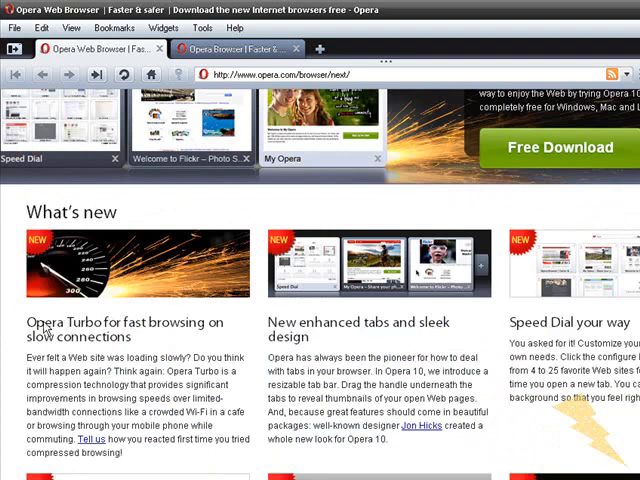
{"action": "double_click", "coordinate": [120, 322]}
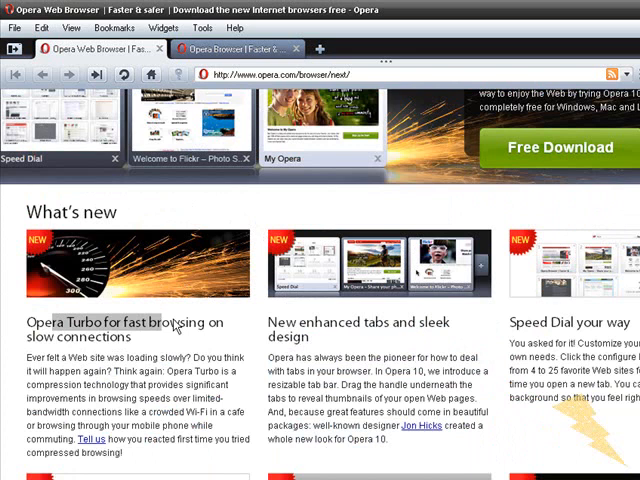
{"action": "mouse_move", "coordinate": [359, 335]}
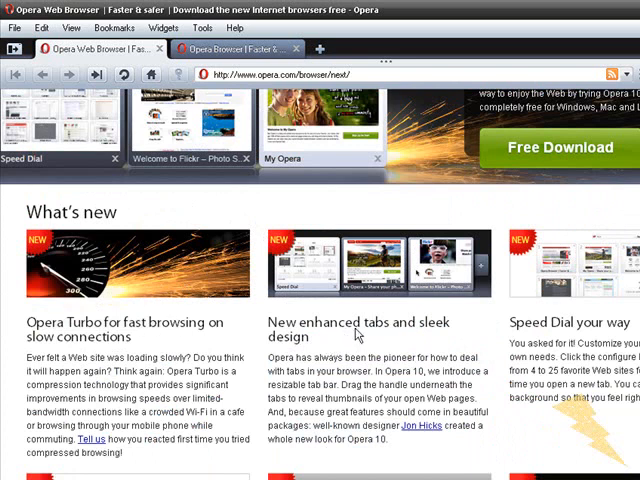
{"action": "mouse_move", "coordinate": [453, 328]}
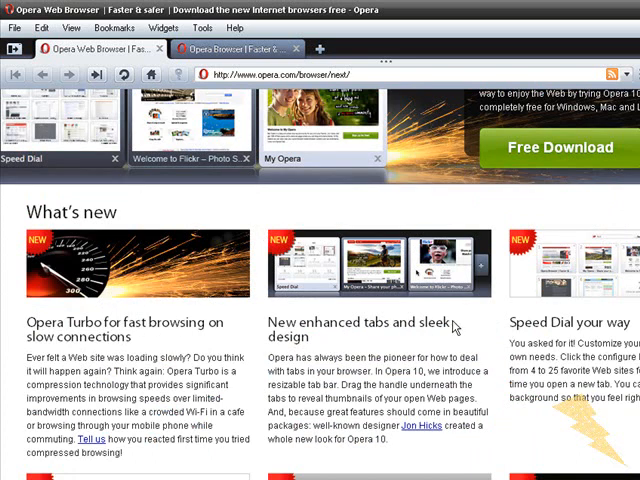
{"action": "scroll", "scroll_direction": "down", "scroll_amount": 3}
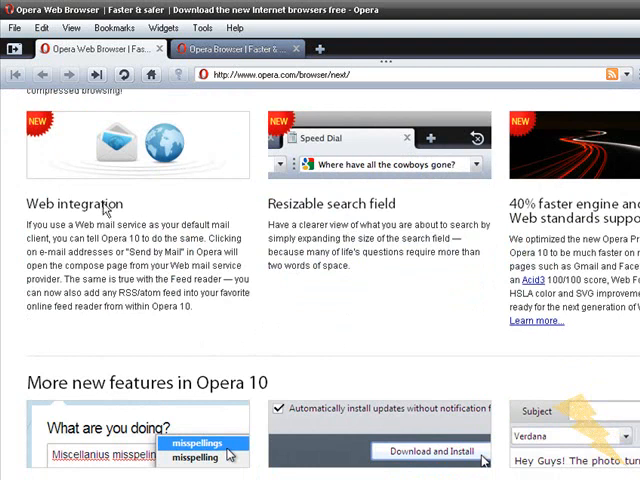
{"action": "mouse_move", "coordinate": [475, 222]}
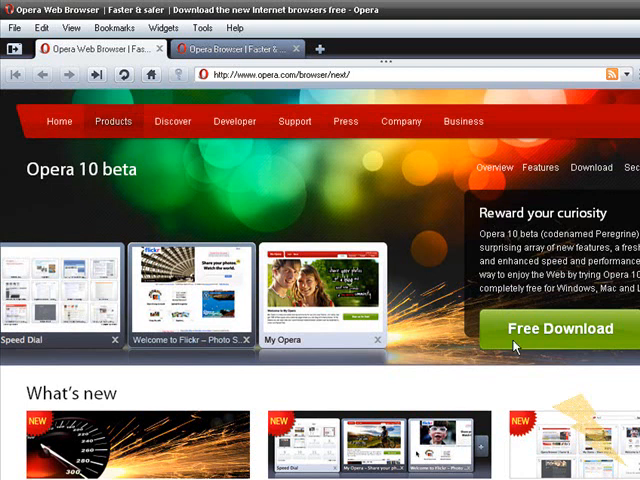
{"action": "mouse_move", "coordinate": [516, 344]}
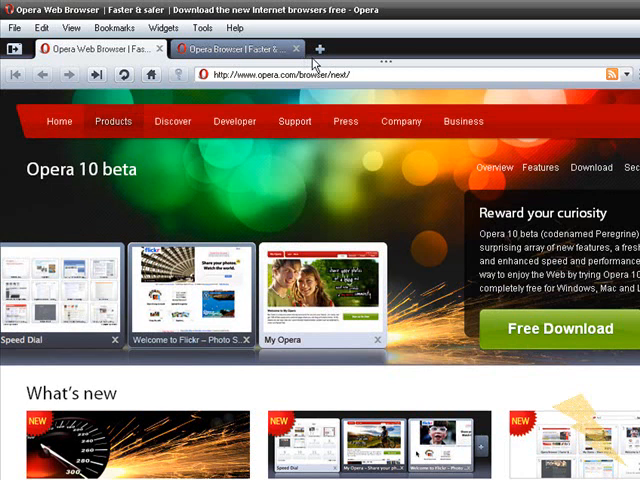
{"action": "left_click", "coordinate": [319, 48]}
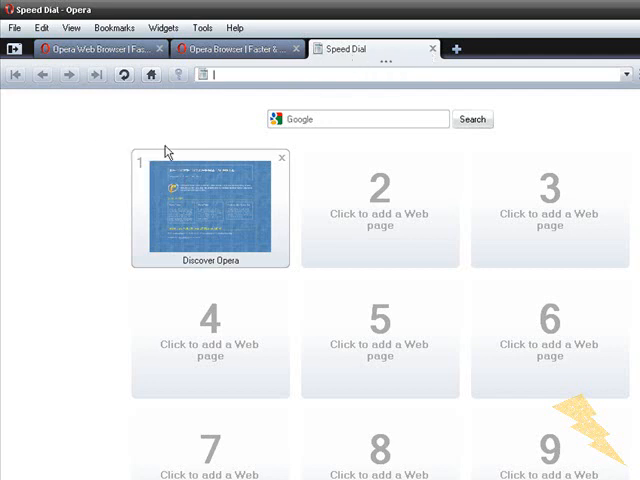
Step: Choose Configure Speed Dial from the Speed Dial page's context menu
{"action": "right_click", "coordinate": [165, 155]}
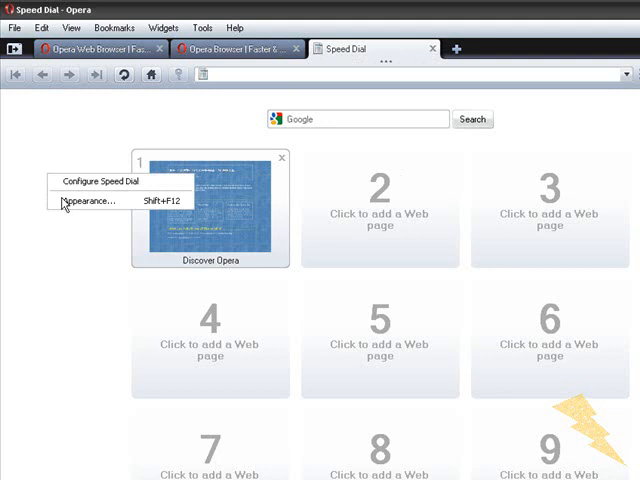
{"action": "left_click", "coordinate": [90, 200]}
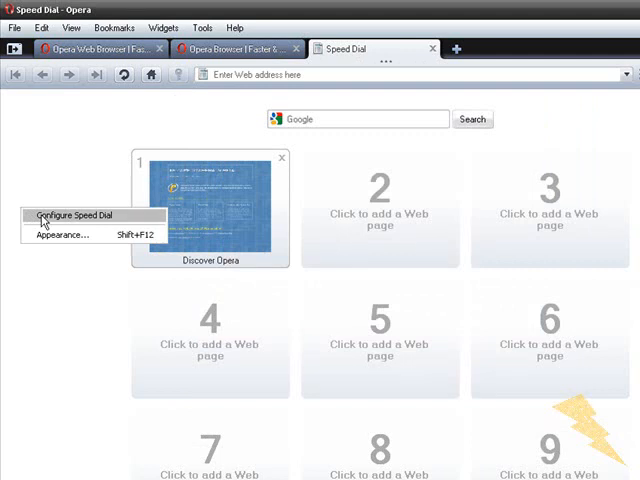
{"action": "left_click", "coordinate": [73, 215]}
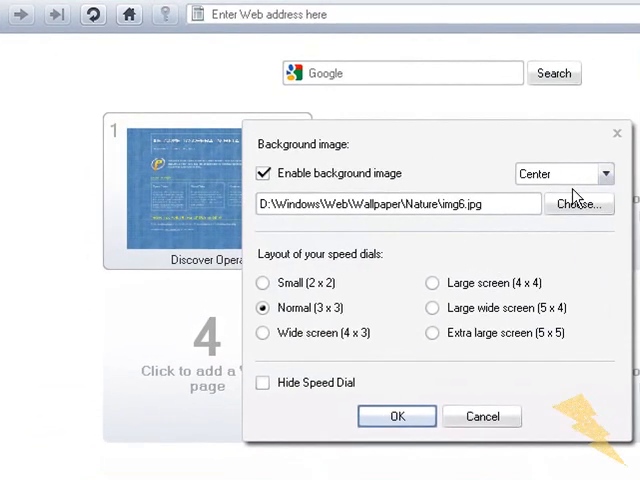
{"action": "mouse_move", "coordinate": [445, 351]}
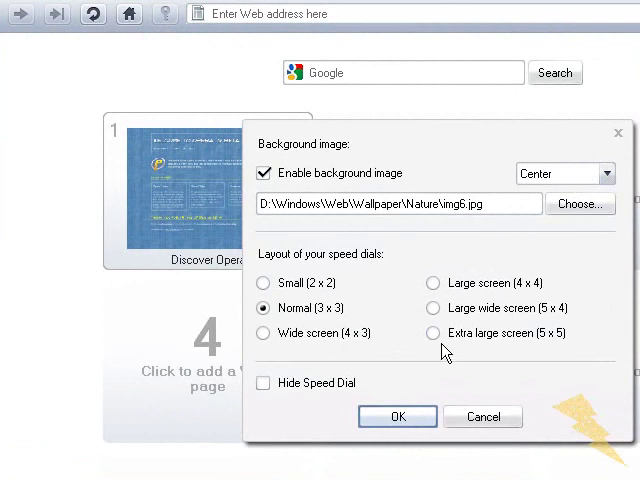
Step: Accept the centered img6.jpg background with OK and close the Speed Dial tab
{"action": "left_click", "coordinate": [397, 416]}
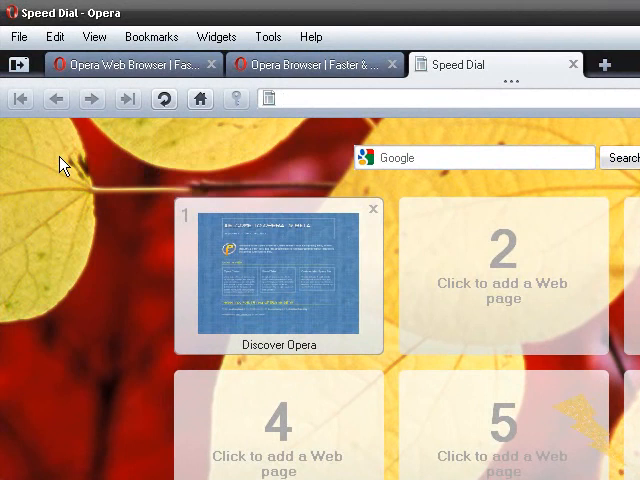
{"action": "mouse_move", "coordinate": [398, 148]}
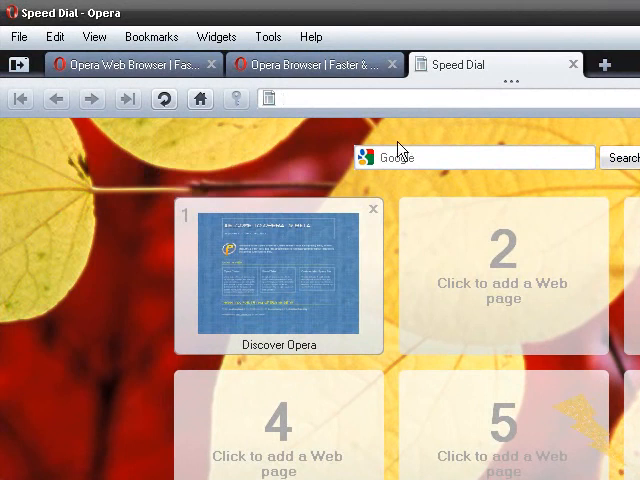
{"action": "mouse_move", "coordinate": [573, 64]}
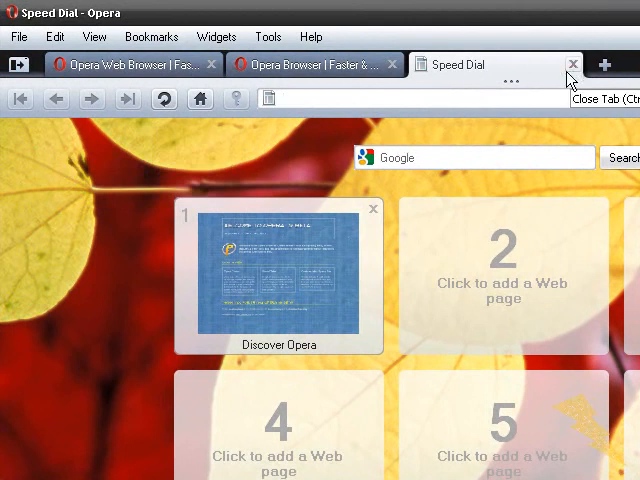
{"action": "left_click", "coordinate": [570, 64]}
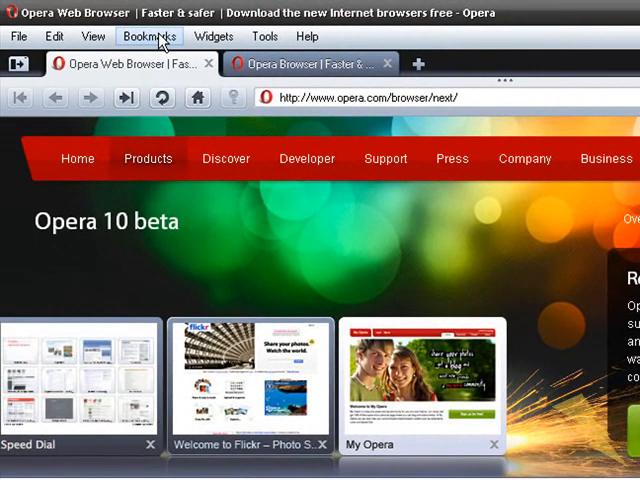
Step: Close the Speed Dial tab, returning to the Opera 10 beta page on opera.com
{"action": "left_click", "coordinate": [212, 37]}
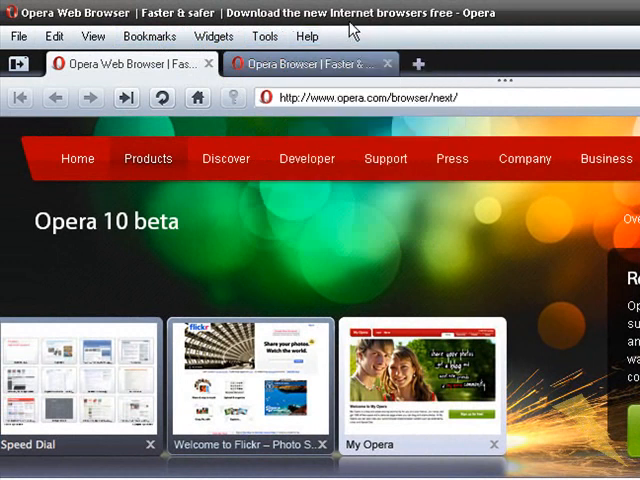
{"action": "mouse_move", "coordinate": [360, 22]}
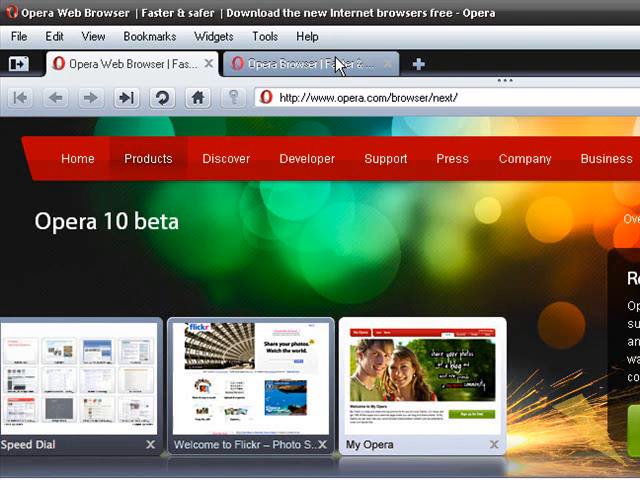
{"action": "mouse_move", "coordinate": [337, 63]}
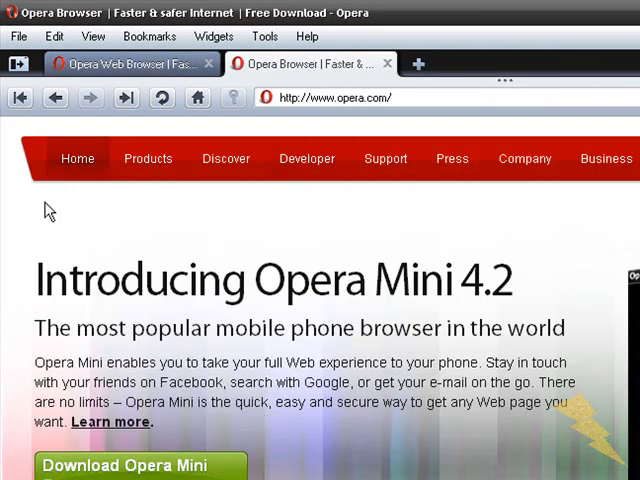
{"action": "scroll", "scroll_direction": "down", "scroll_amount": 3}
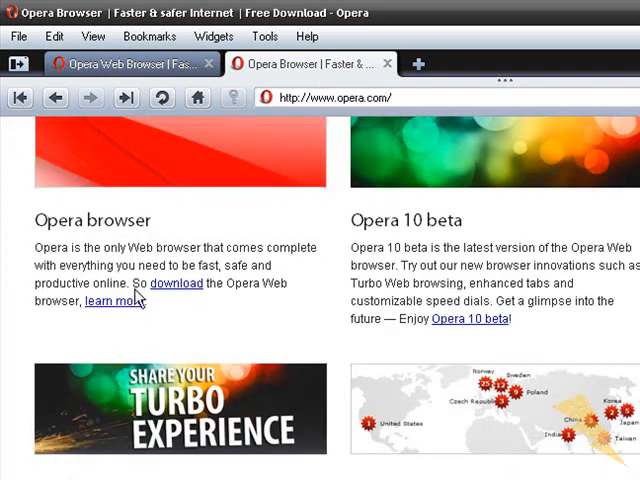
{"action": "left_click", "coordinate": [130, 64]}
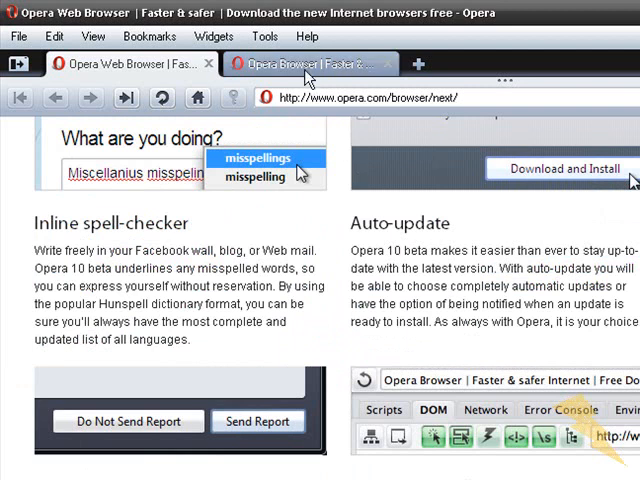
{"action": "left_click", "coordinate": [385, 158]}
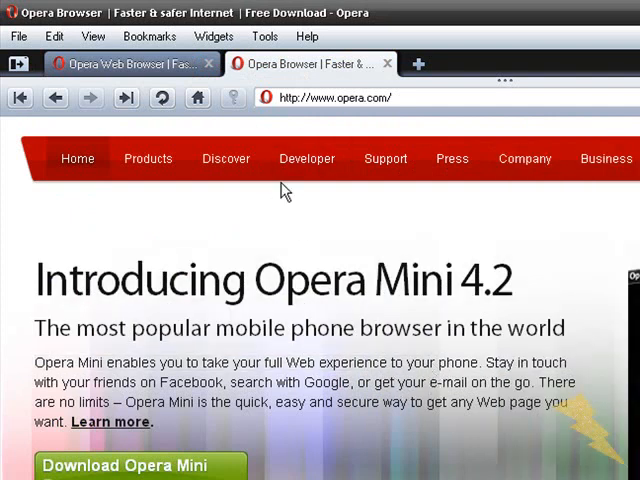
{"action": "mouse_move", "coordinate": [522, 250]}
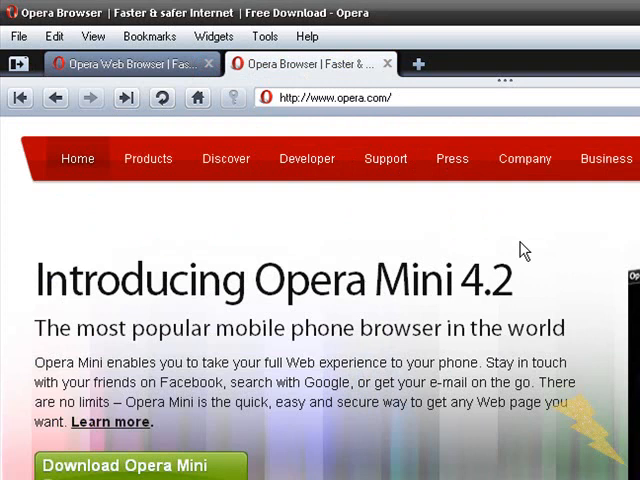
{"action": "mouse_move", "coordinate": [42, 215]}
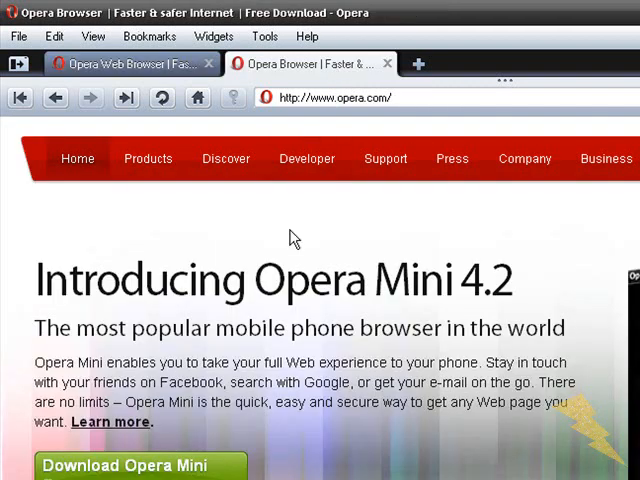
{"action": "mouse_move", "coordinate": [290, 388]}
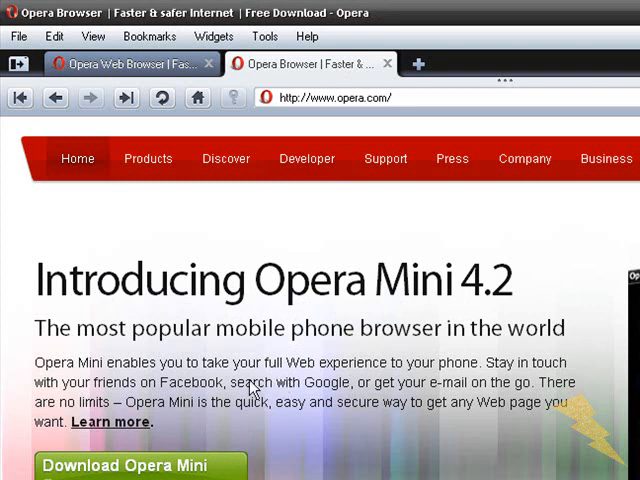
{"action": "mouse_move", "coordinate": [220, 427]}
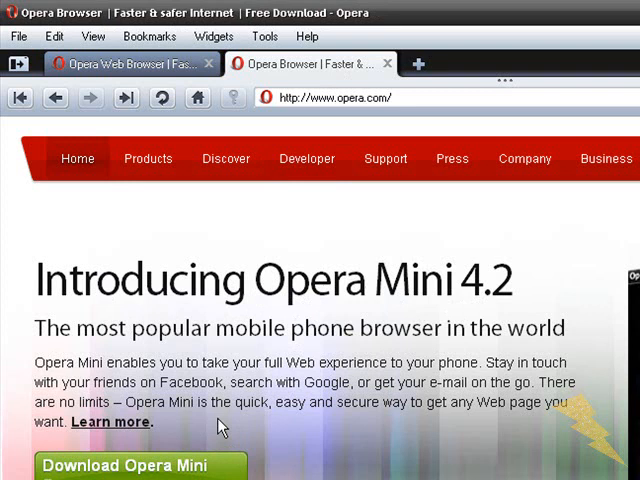
{"action": "scroll", "scroll_direction": "down", "scroll_amount": 3}
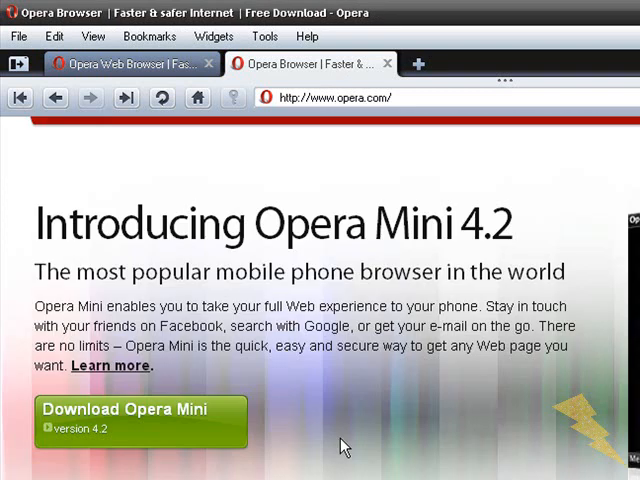
{"action": "scroll", "scroll_direction": "down", "scroll_amount": 3}
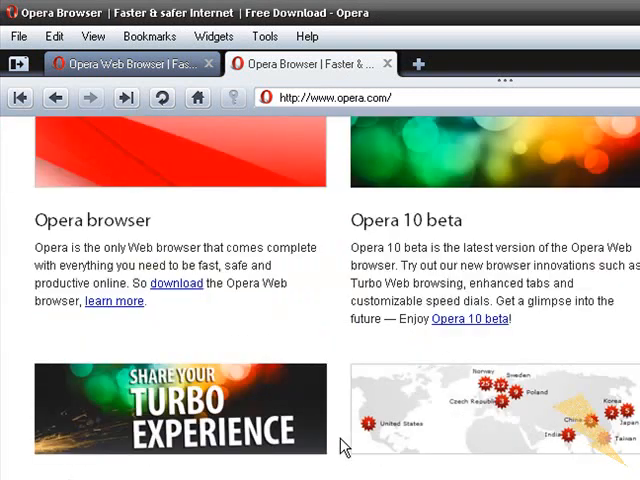